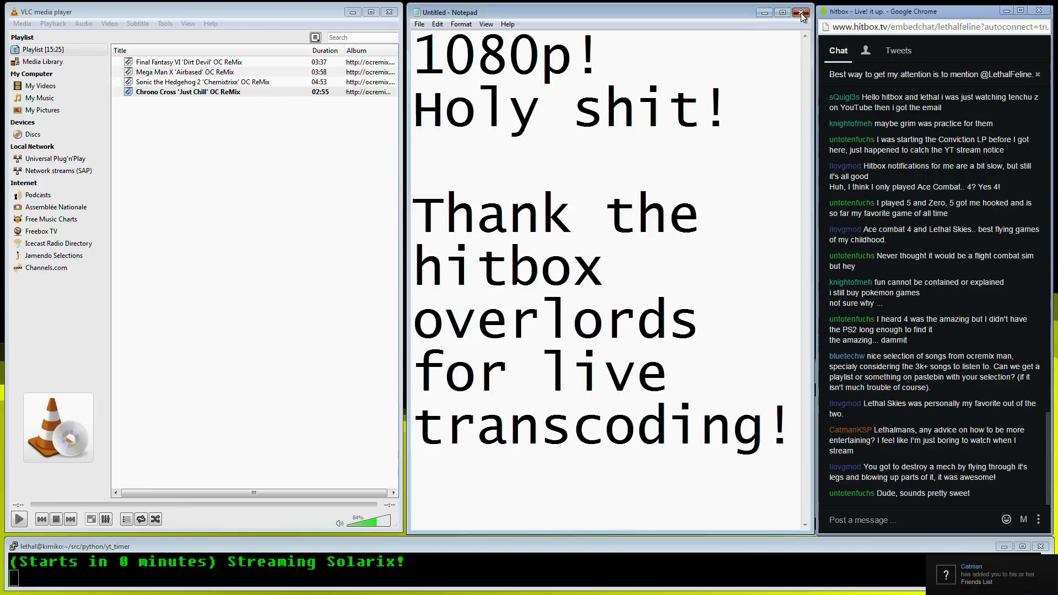
# Close the Notepad 1080p streaming note and the VLC media player playlist
pyautogui.click(802, 12)
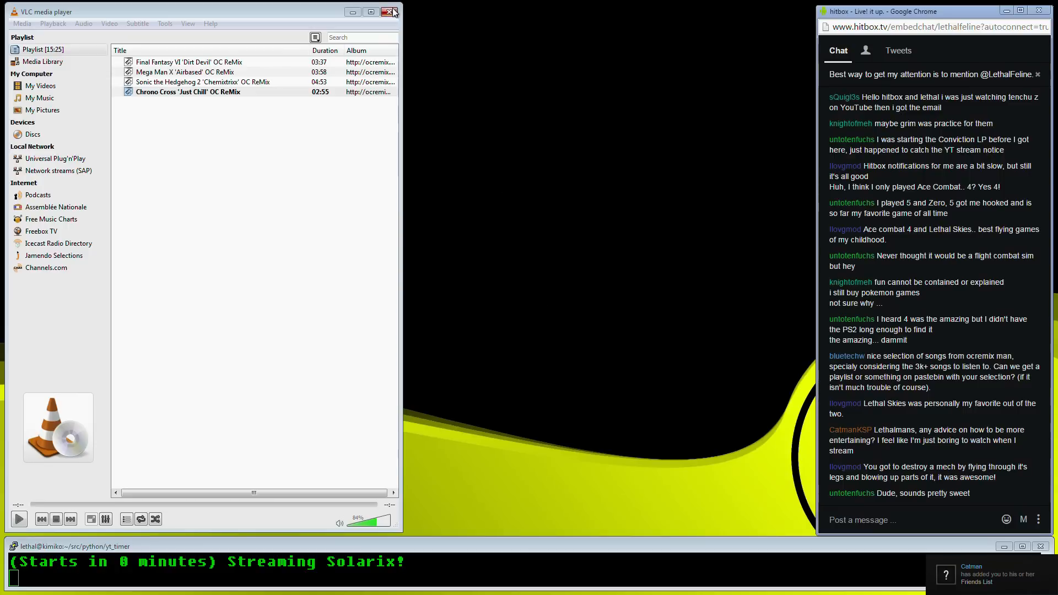
pyautogui.click(390, 12)
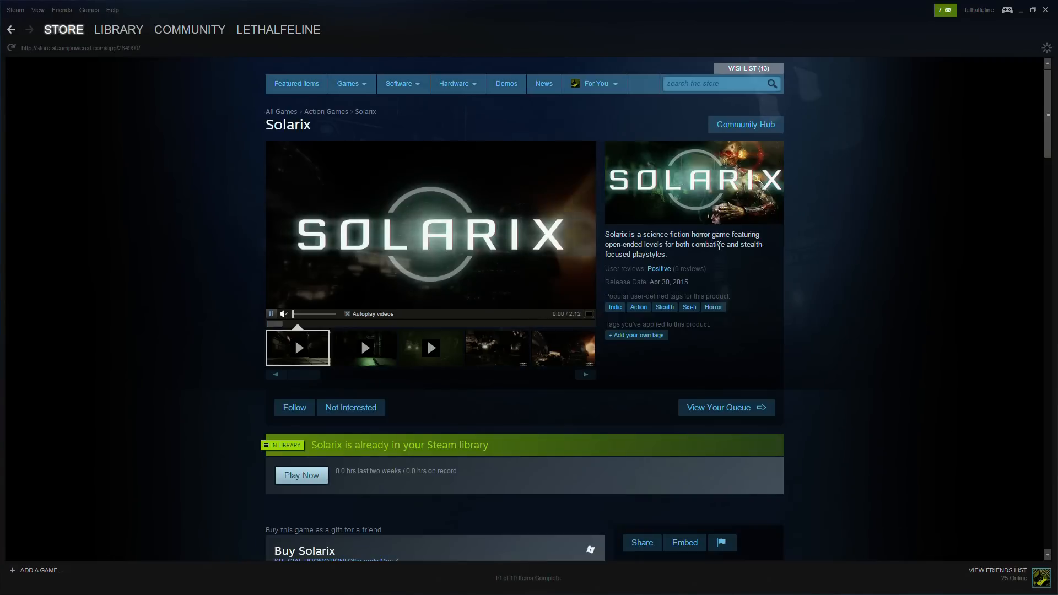
# Scroll down the Solarix store page and expand the full About This Game description
pyautogui.scroll(-3)
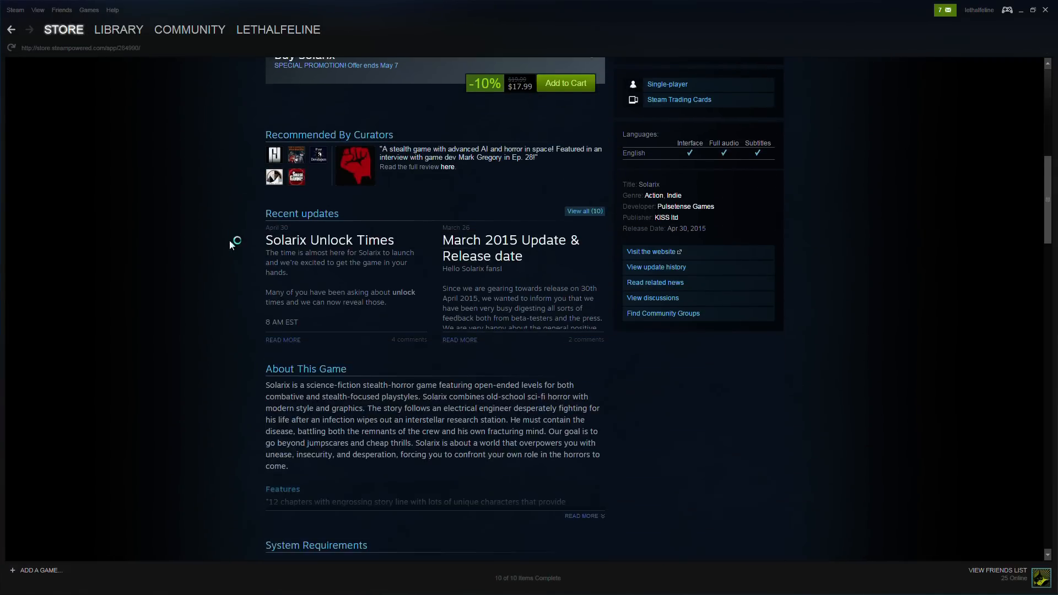
pyautogui.scroll(-3)
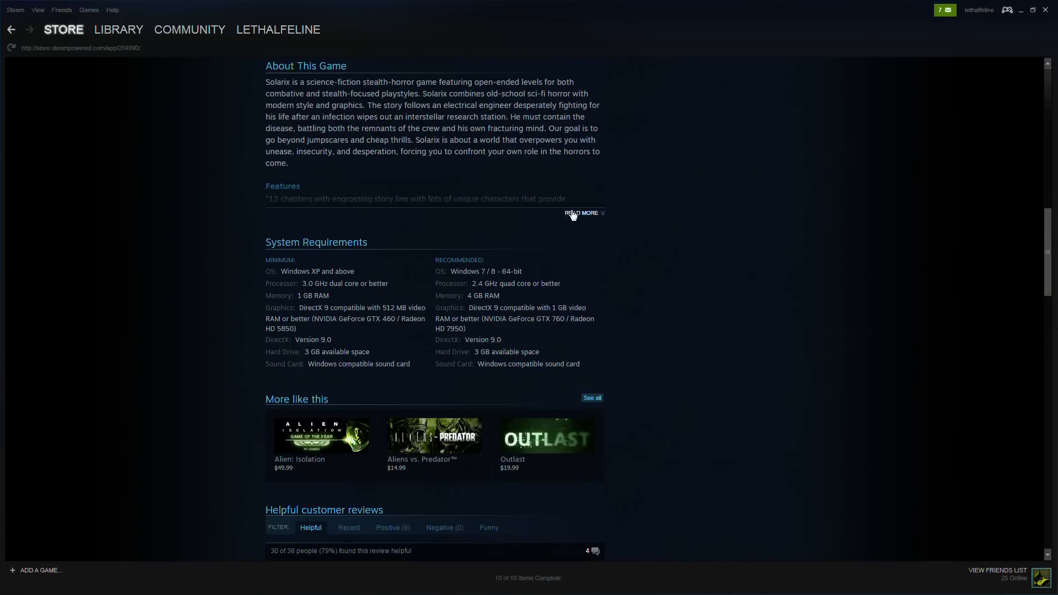
pyautogui.click(582, 213)
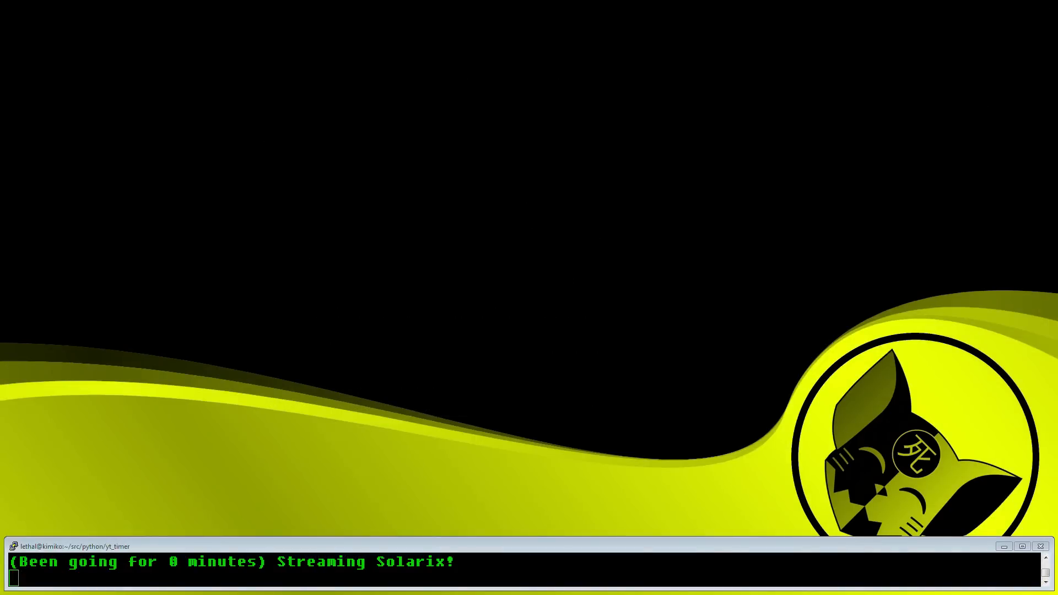
# Look over Steam's View and Friends menus, then go to the game library
pyautogui.click(39, 9)
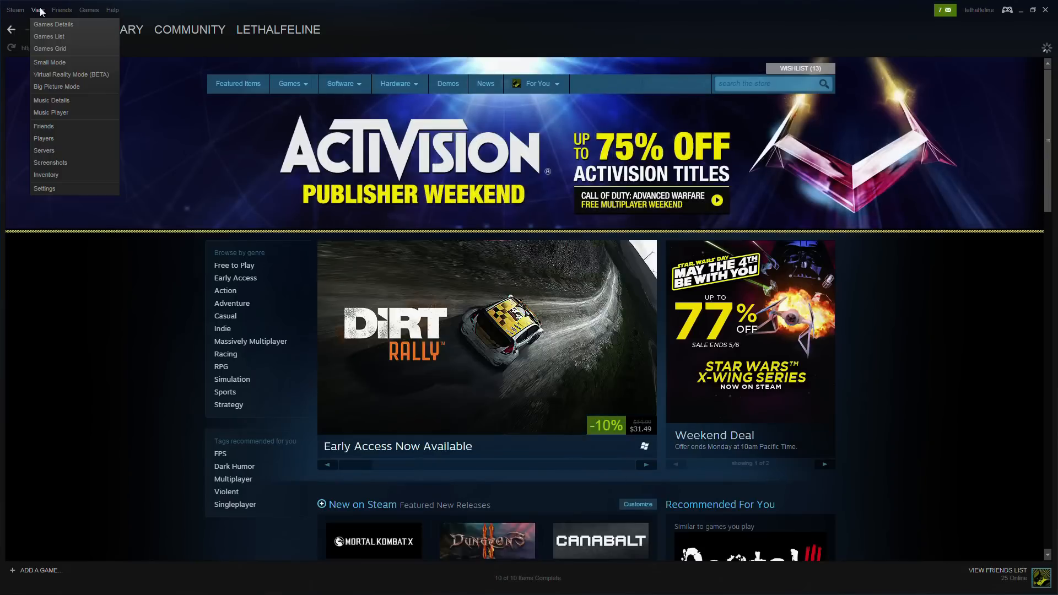
pyautogui.click(62, 9)
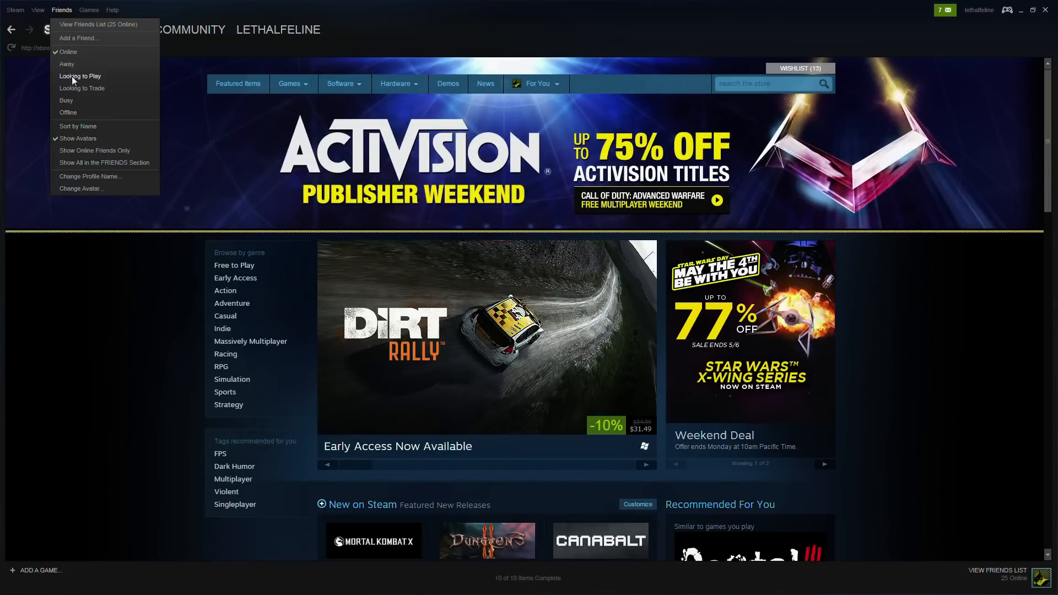
pyautogui.click(119, 29)
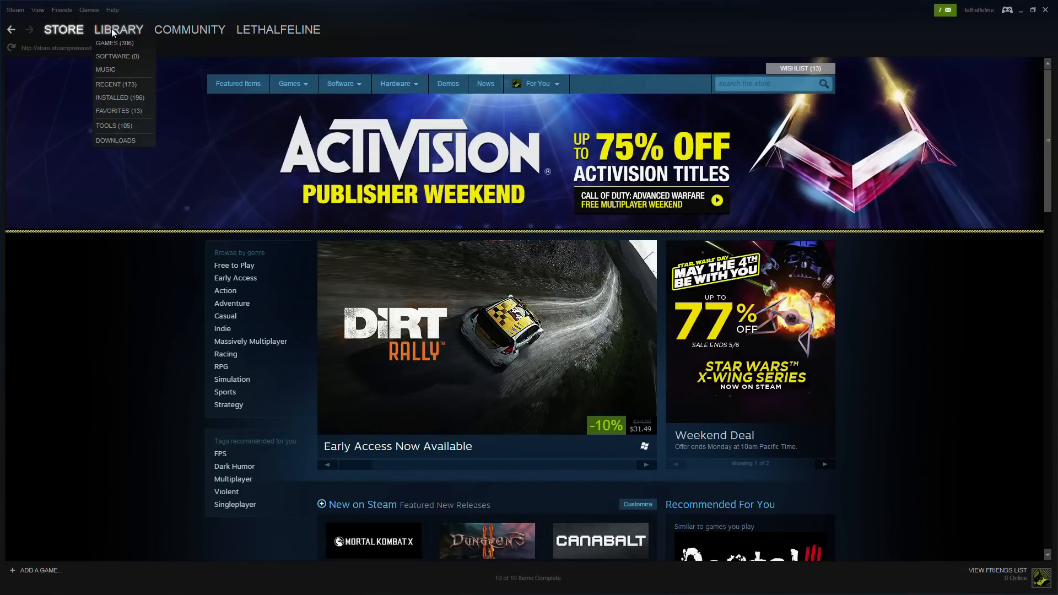
pyautogui.click(118, 30)
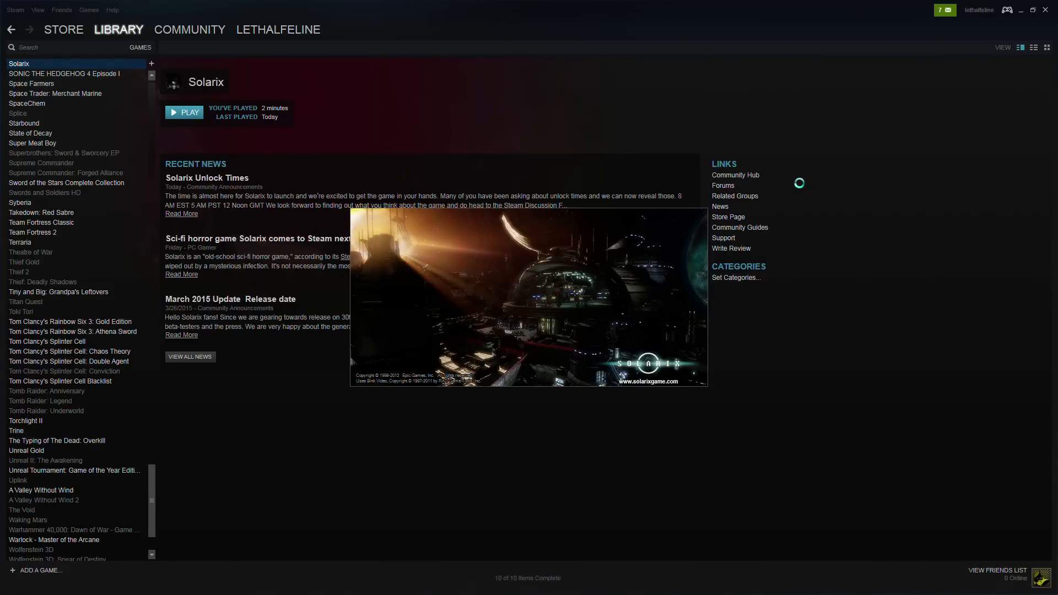
# Skip past Solarix's launcher splash and intro screens
pyautogui.click(184, 112)
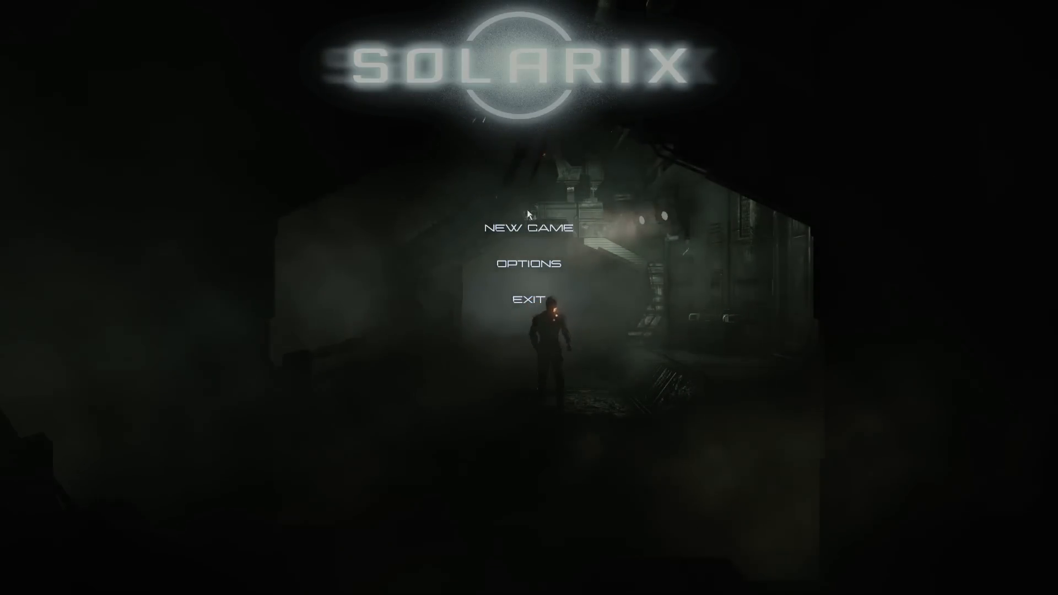
# Choose New Game and pick MEDIUM difficulty
pyautogui.click(529, 227)
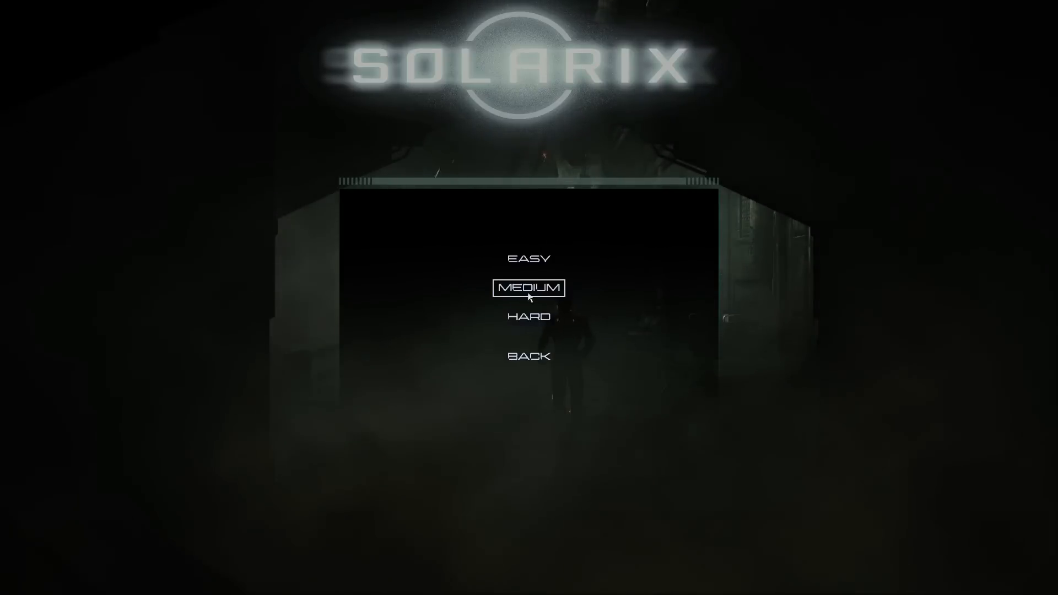
pyautogui.click(529, 288)
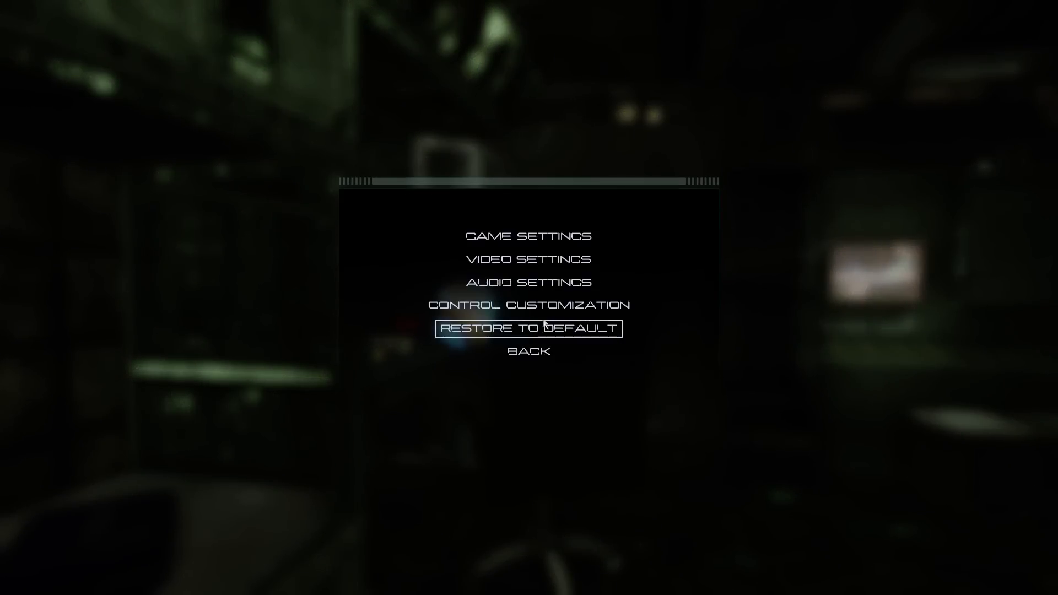
pyautogui.moveTo(527, 259)
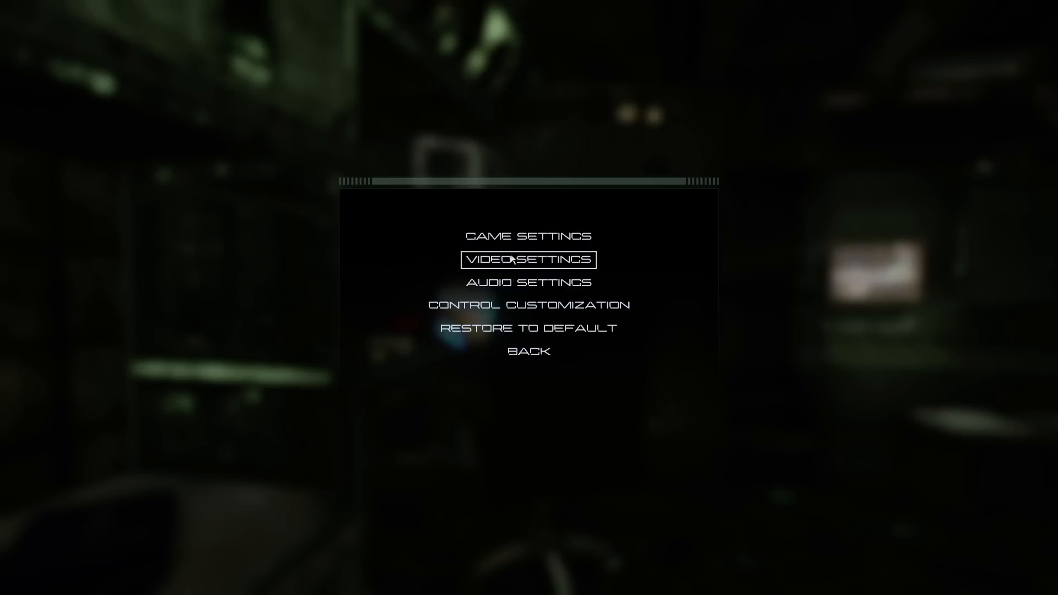
pyautogui.click(528, 259)
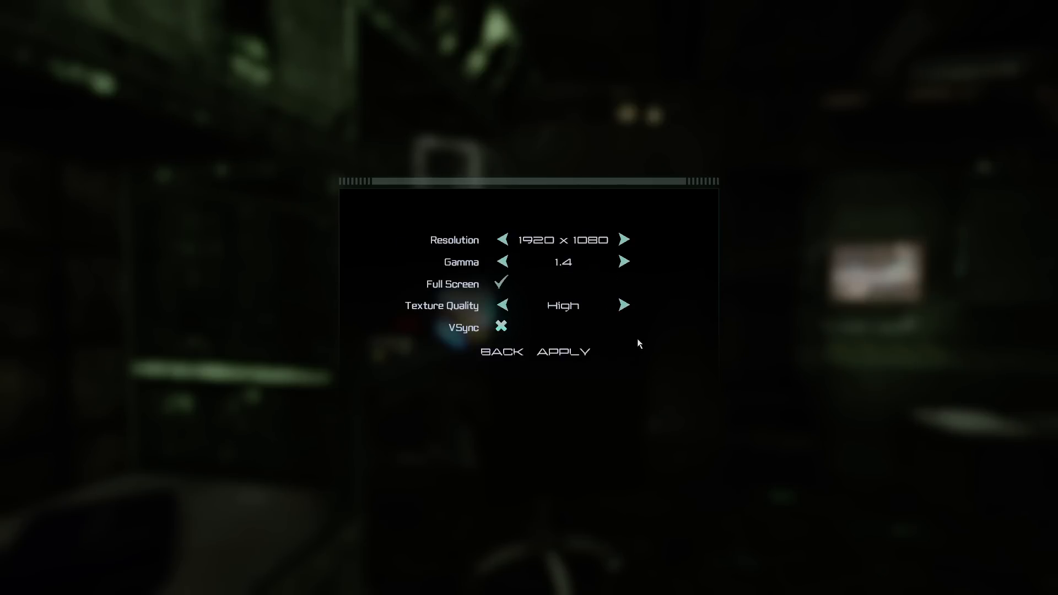
pyautogui.click(501, 352)
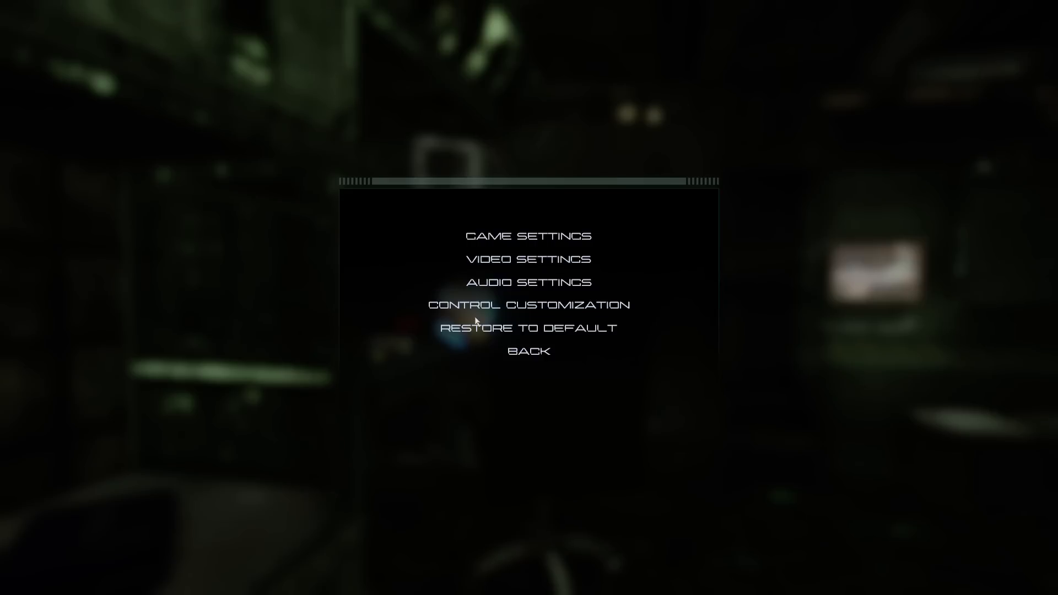
pyautogui.moveTo(560, 282)
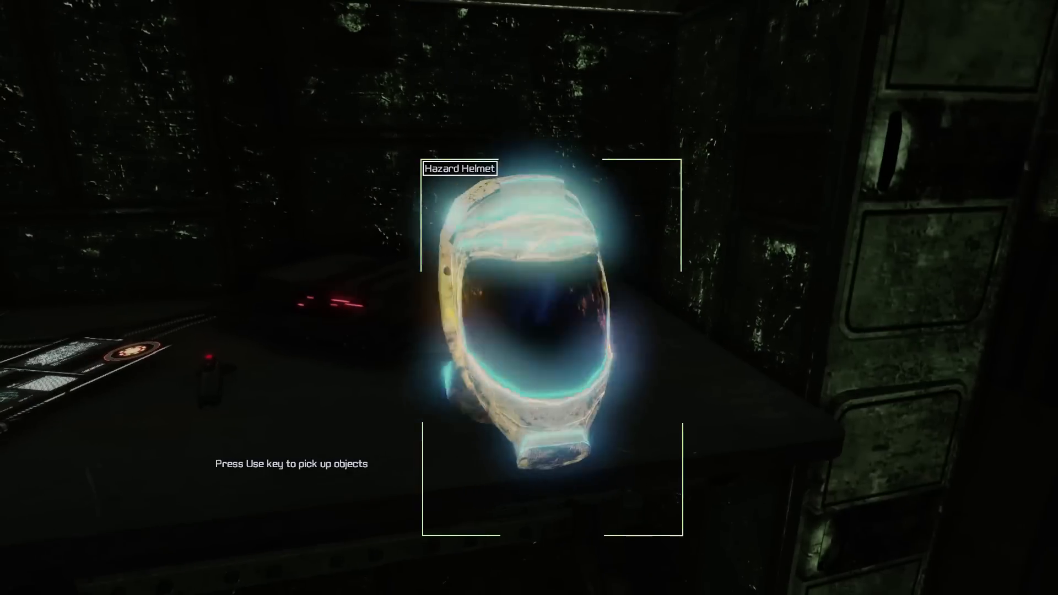
# Pick up the Hazard Helmet with E and switch on the flashlight with F
pyautogui.press('e')
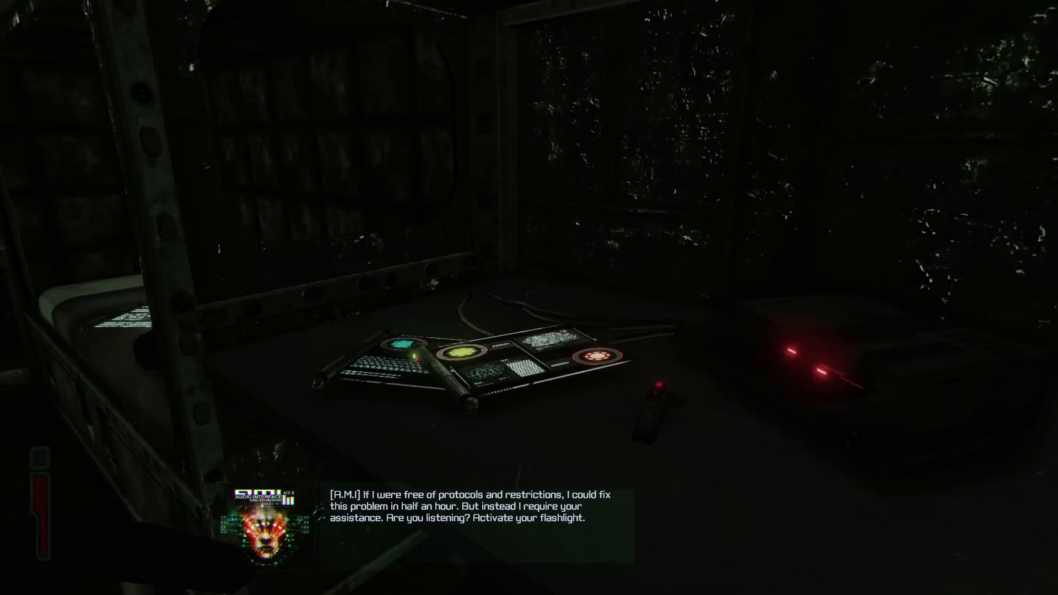
pyautogui.press('f')
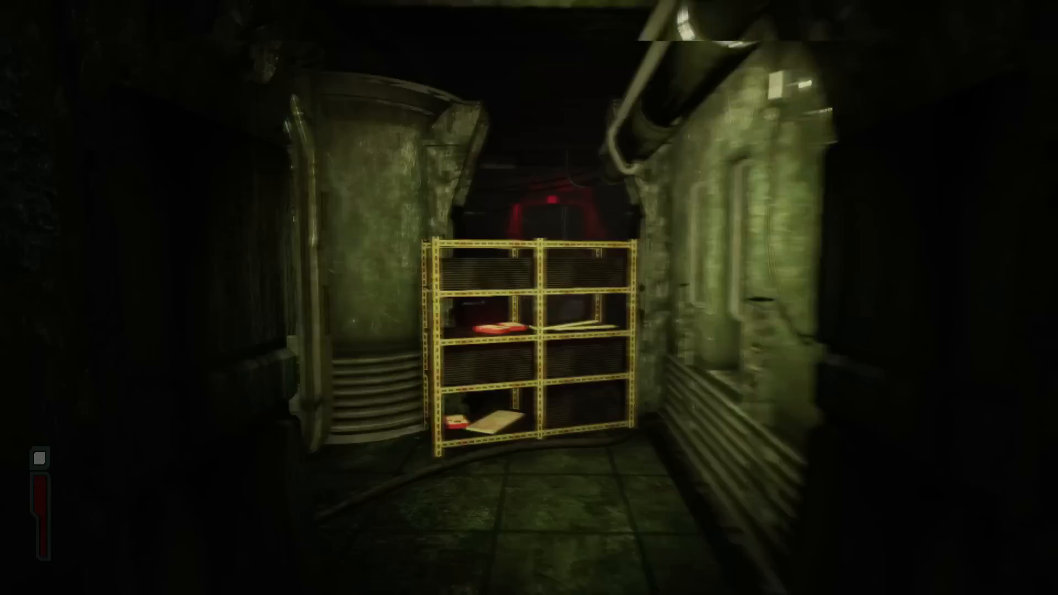
pyautogui.moveTo(529, 298)
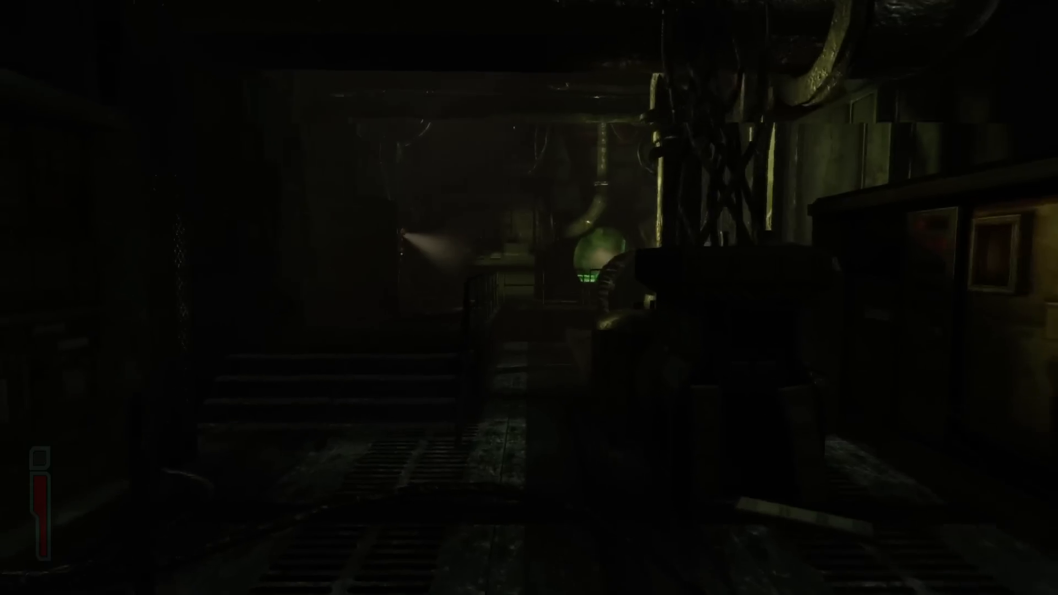
pyautogui.moveTo(529, 298)
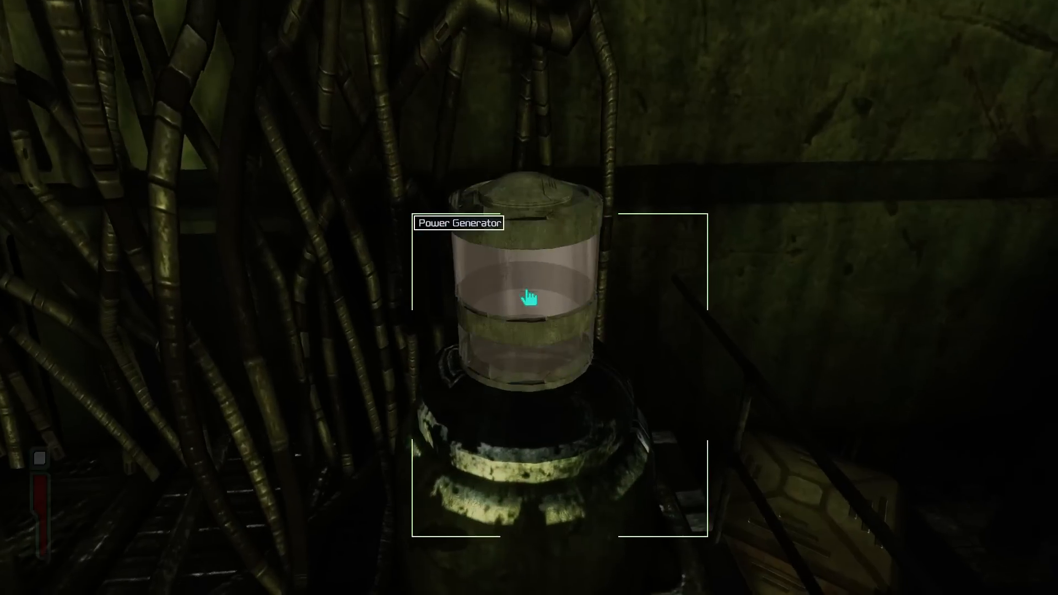
# Use the Power Generator while the hand icon shows
pyautogui.click(528, 297)
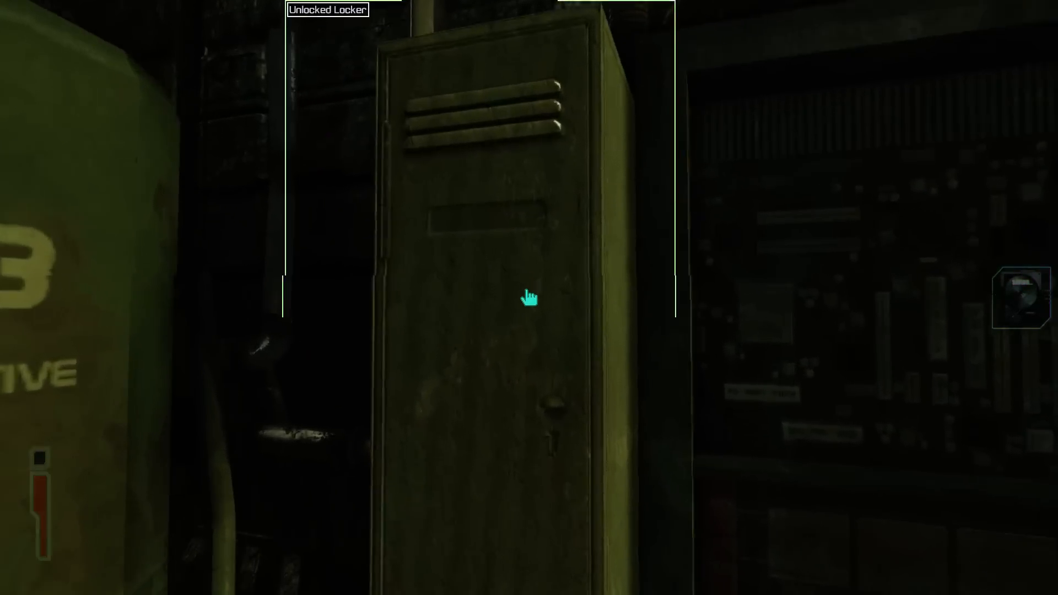
pyautogui.click(528, 297)
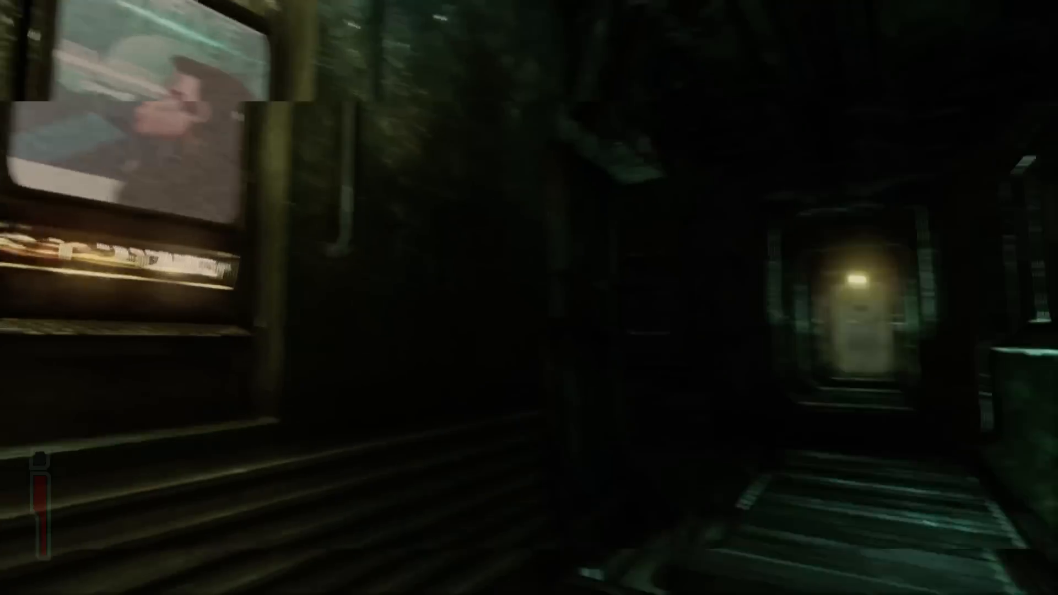
# Pause the game and scroll through the Control Customization bindings under Options
pyautogui.press('Escape')
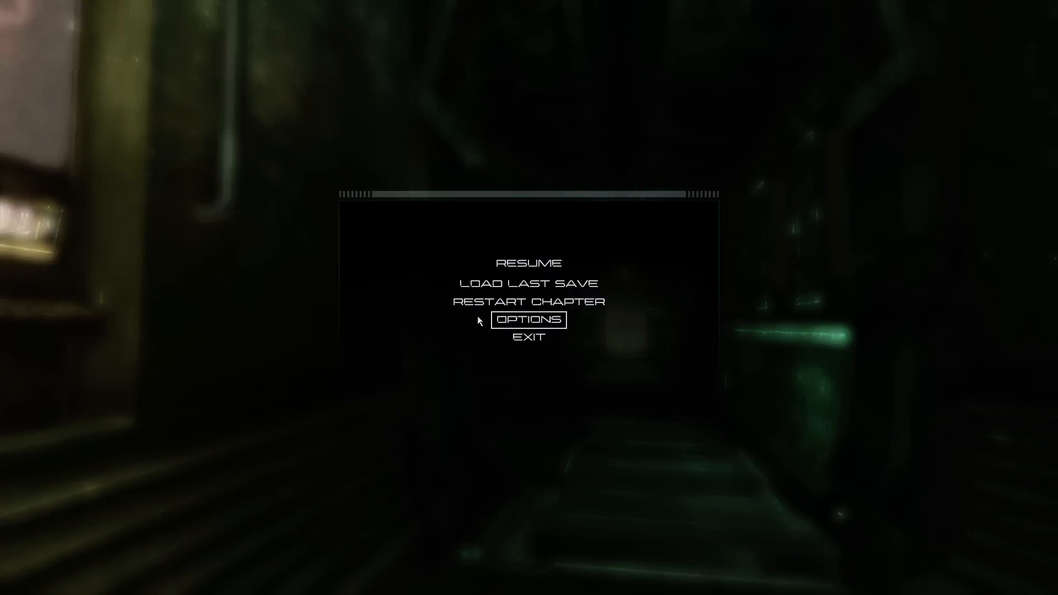
pyautogui.click(528, 320)
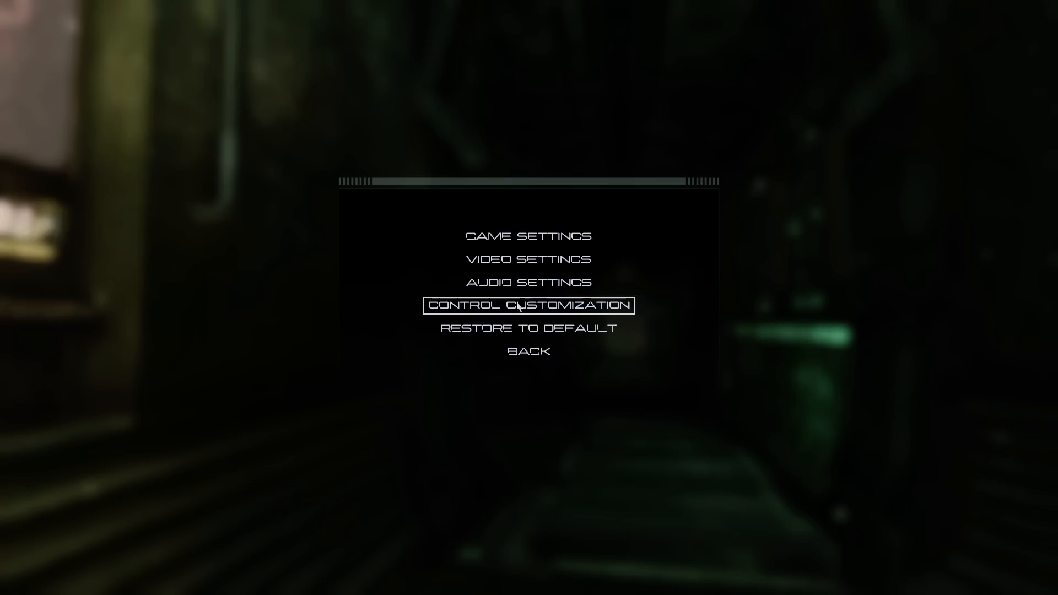
pyautogui.click(528, 305)
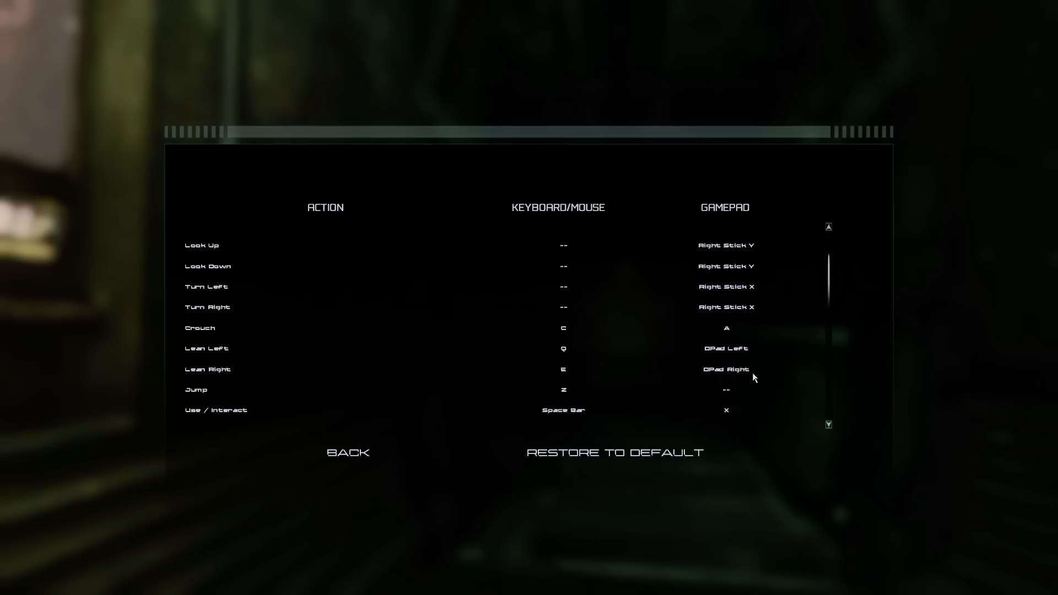
pyautogui.scroll(-3)
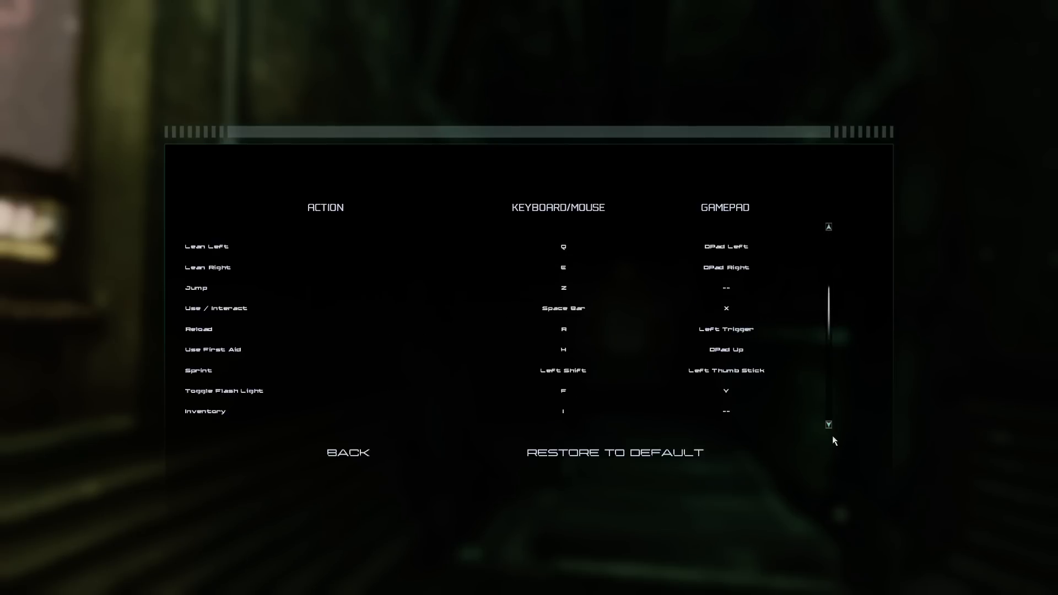
pyautogui.scroll(-3)
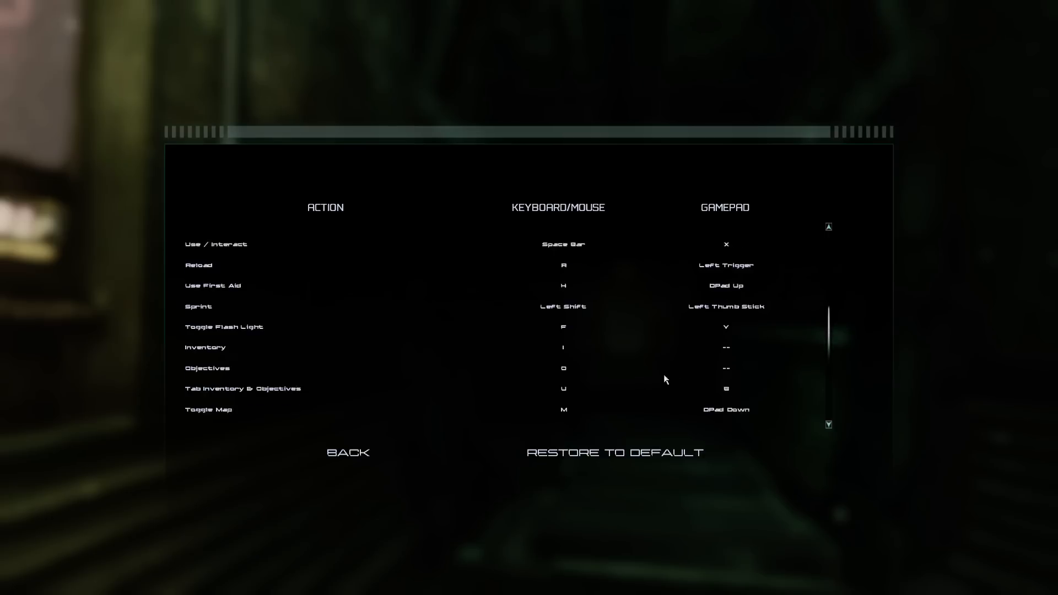
pyautogui.scroll(-3)
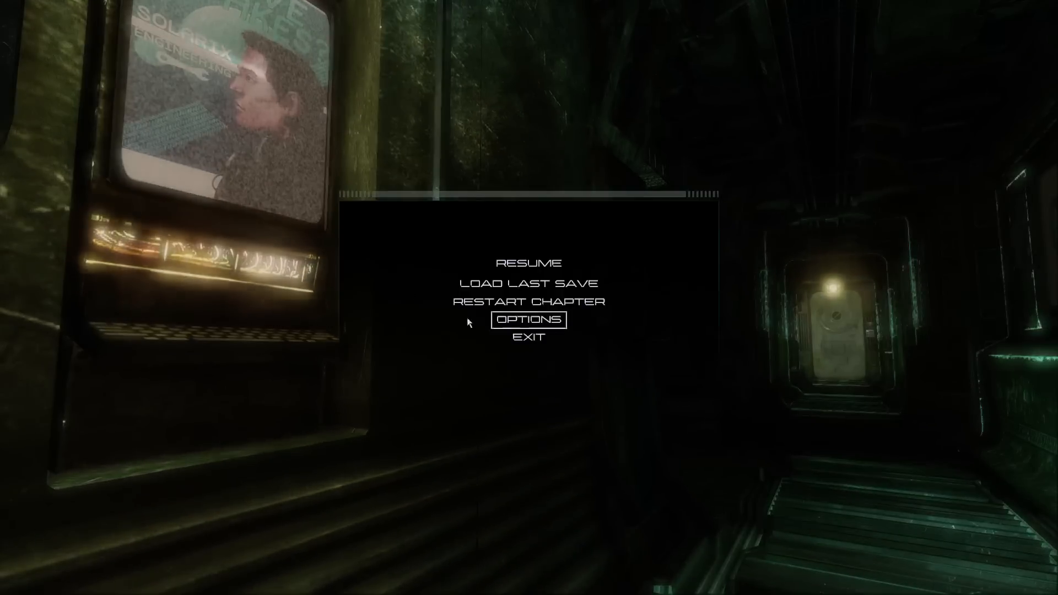
# Resume the game from the pause menu
pyautogui.click(528, 263)
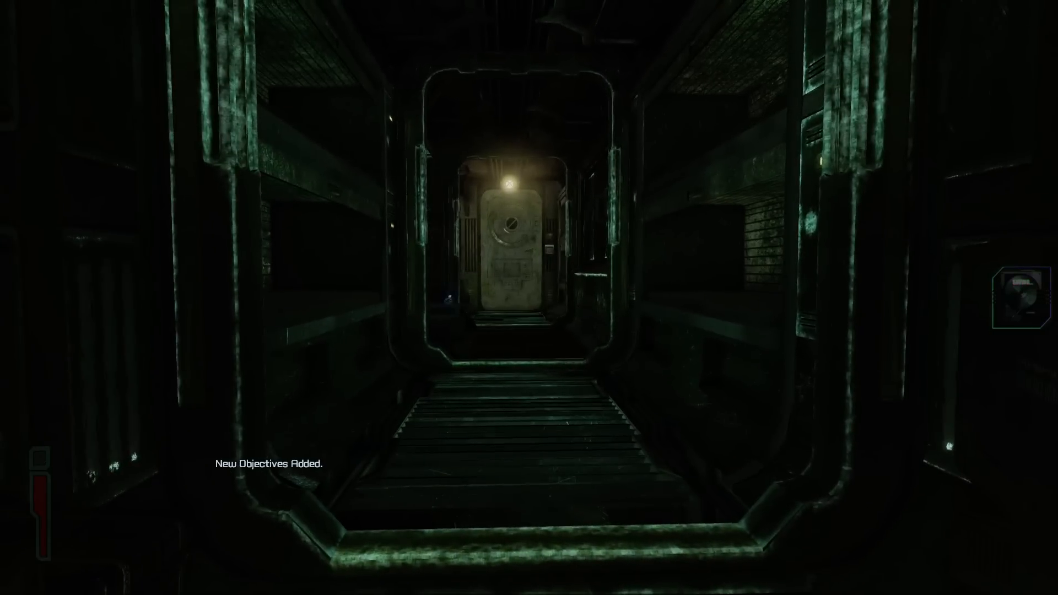
# Pause again and scroll down the control bindings list from Options
pyautogui.press('Escape')
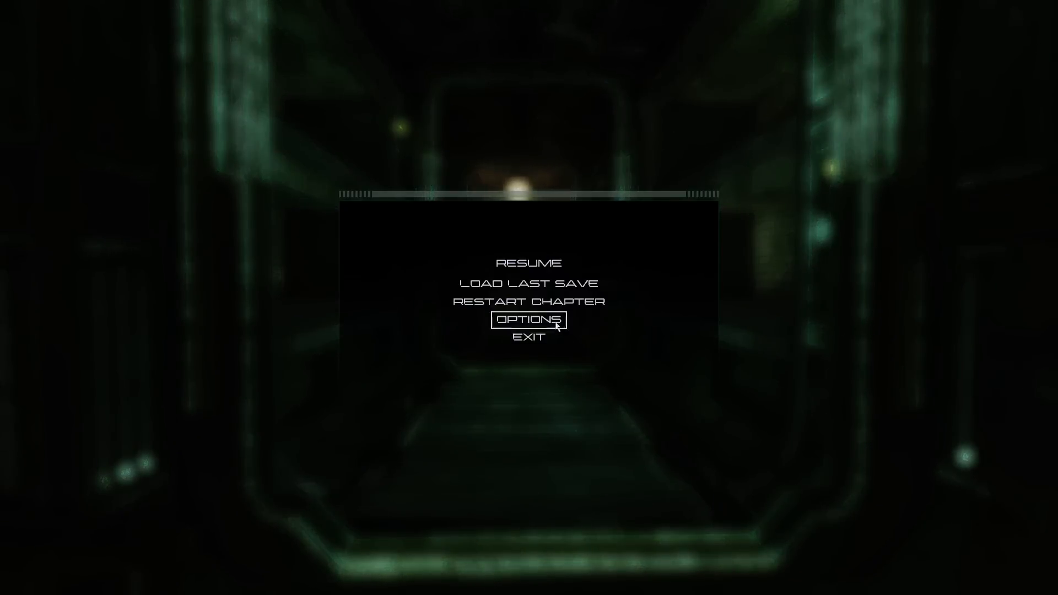
pyautogui.click(529, 320)
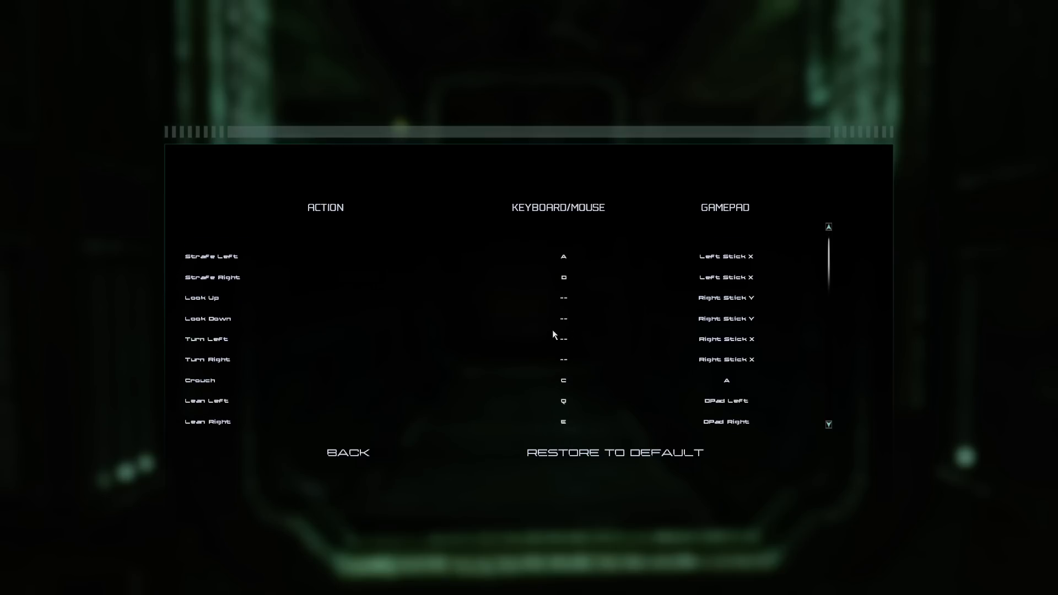
pyautogui.scroll(-3)
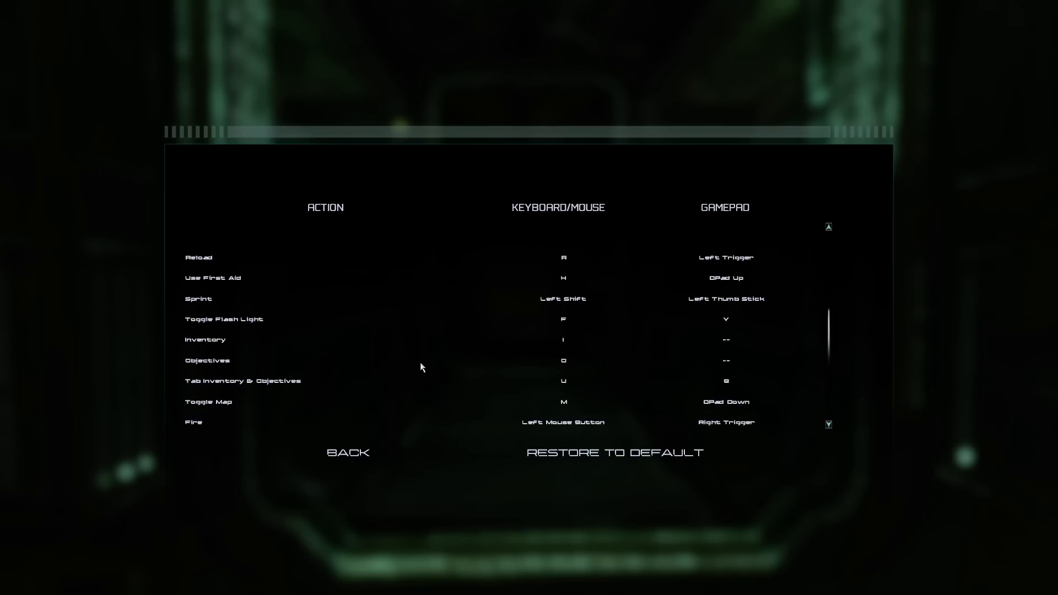
# Check the Obtain Hacking Tool objective from the pause menu, then resume play
pyautogui.click(347, 452)
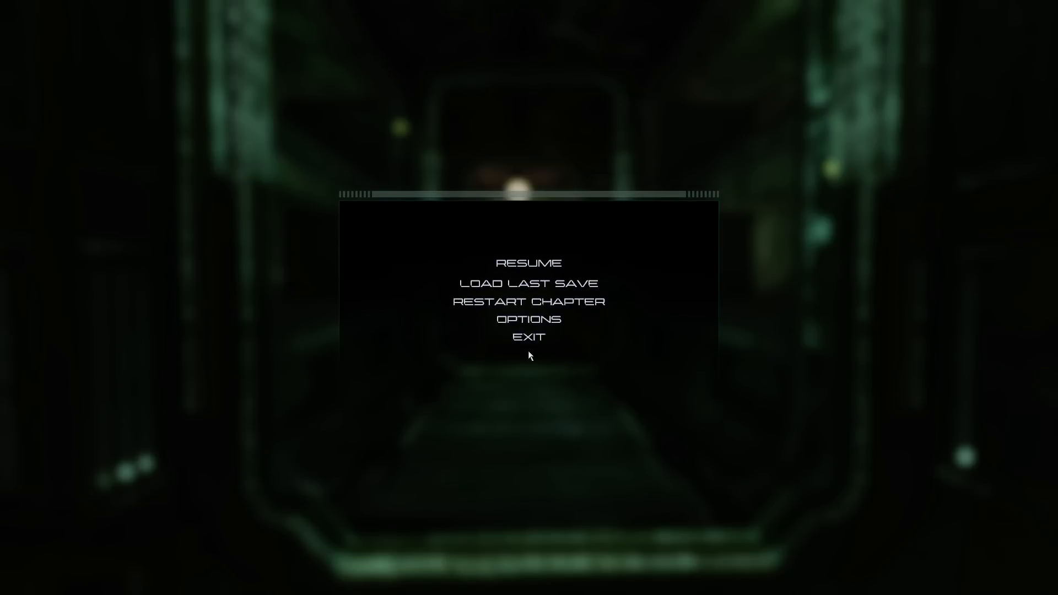
pyautogui.click(529, 263)
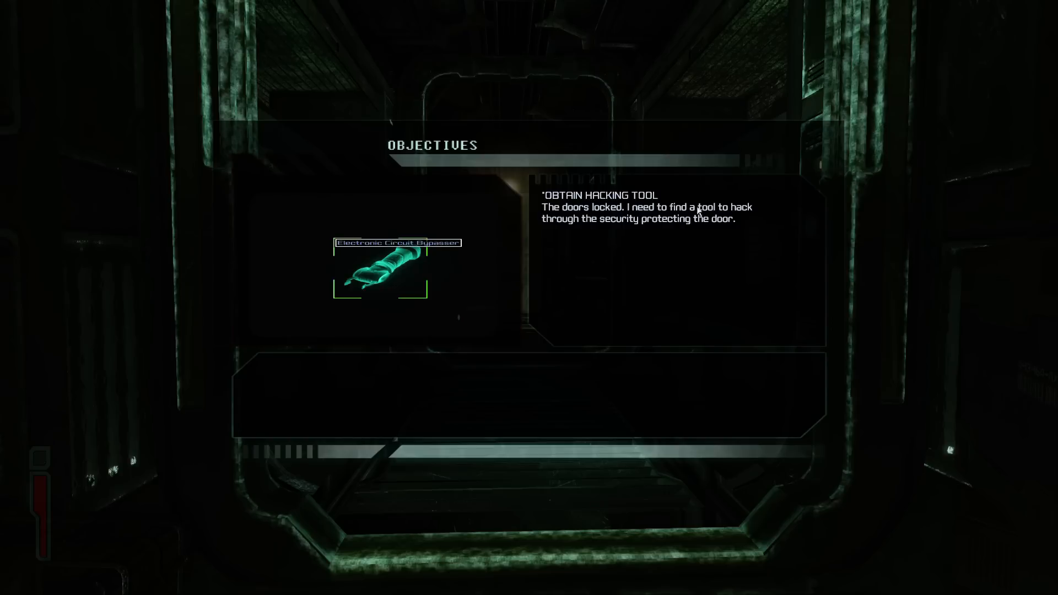
pyautogui.moveTo(567, 274)
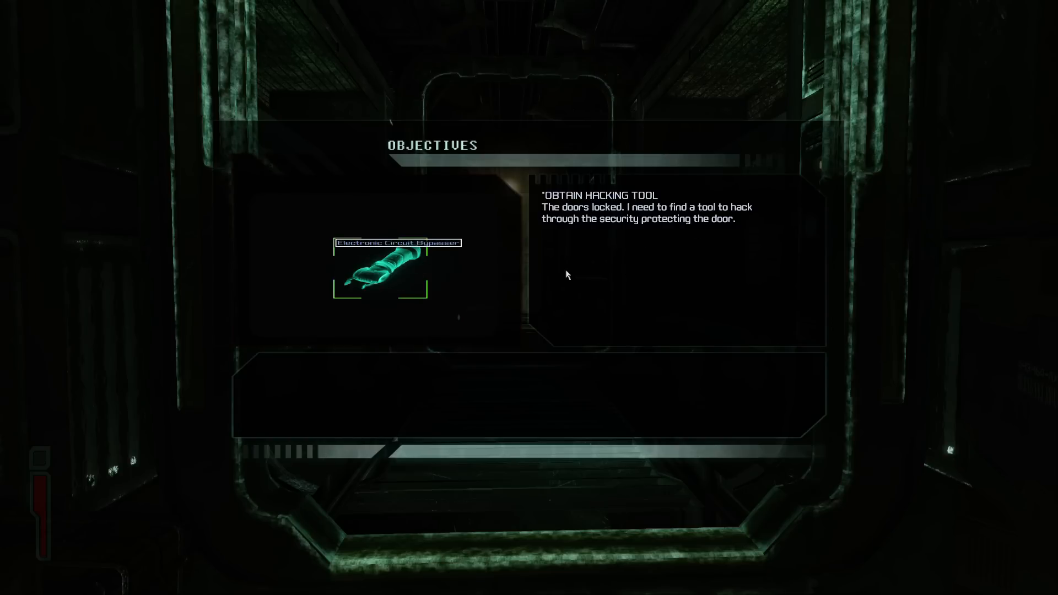
pyautogui.press('escape')
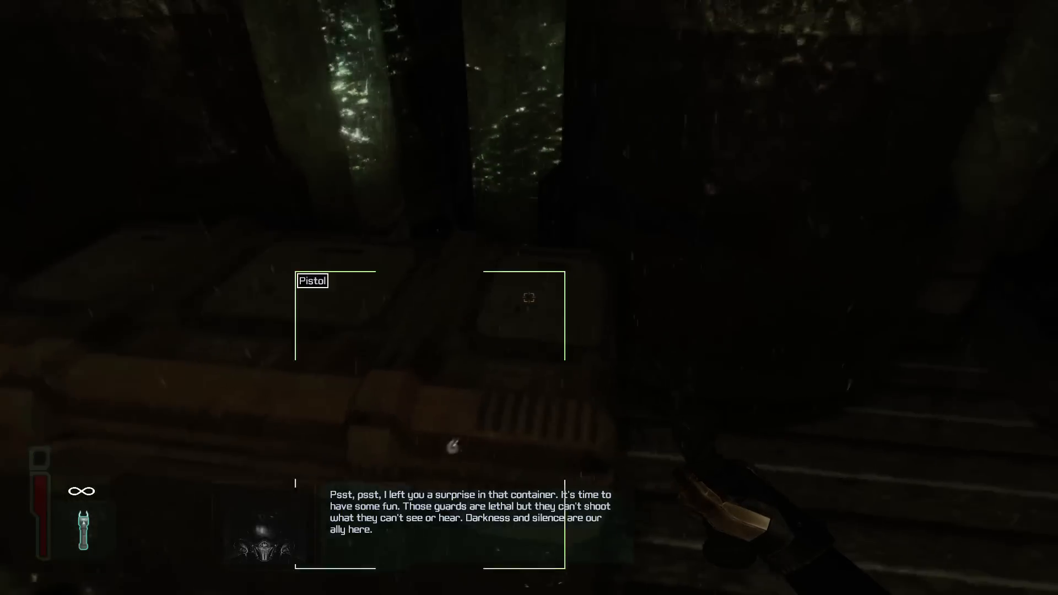
# Take the Pistol from the container while the guard audio message plays
pyautogui.click(529, 297)
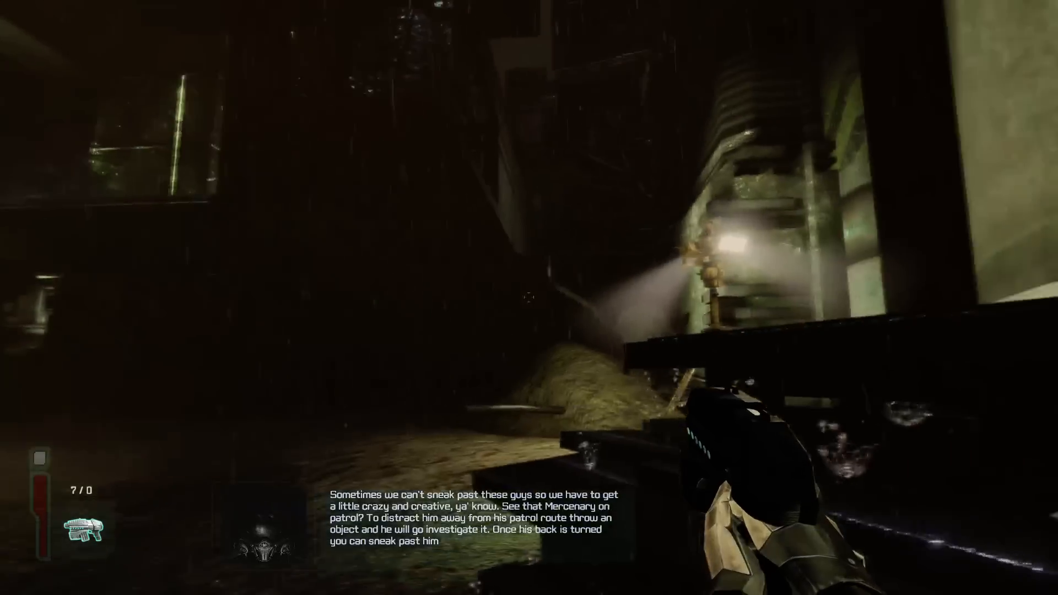
# Fire the pistol at the patrol, leaving 5 rounds
pyautogui.click(530, 298)
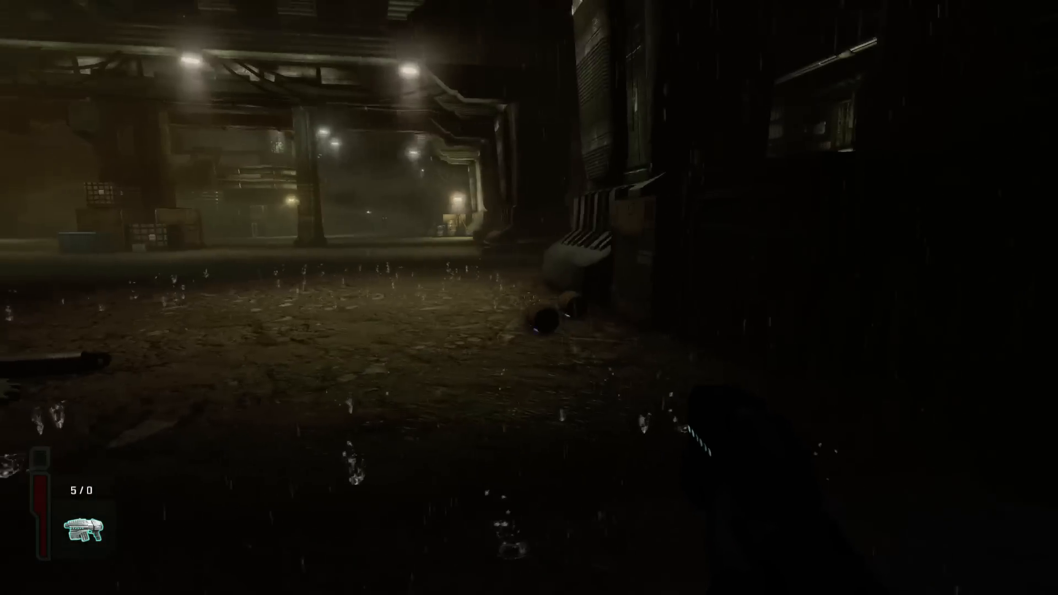
pyautogui.moveTo(529, 298)
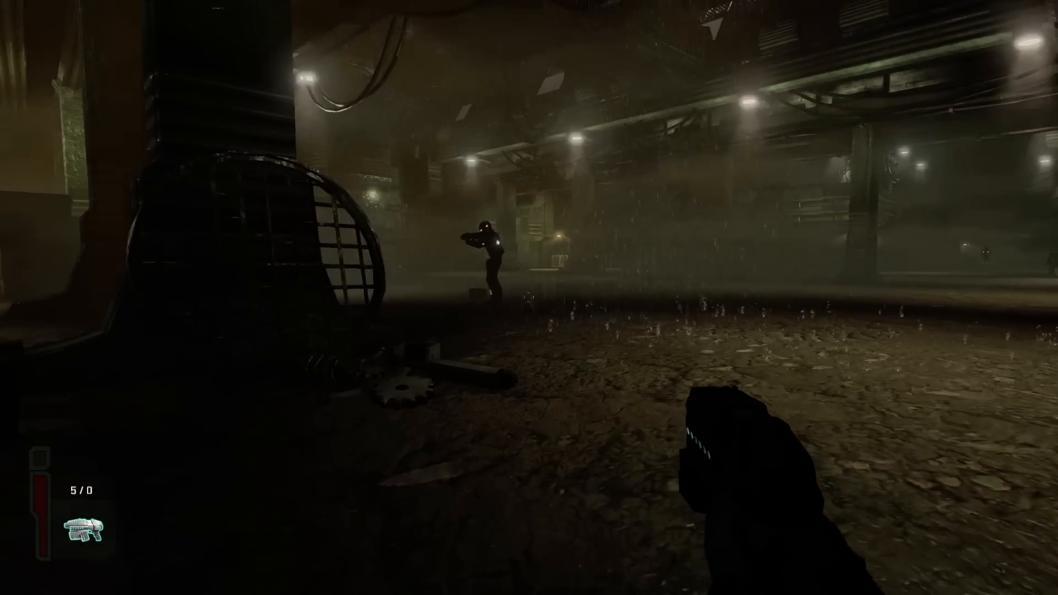
pyautogui.moveTo(530, 297)
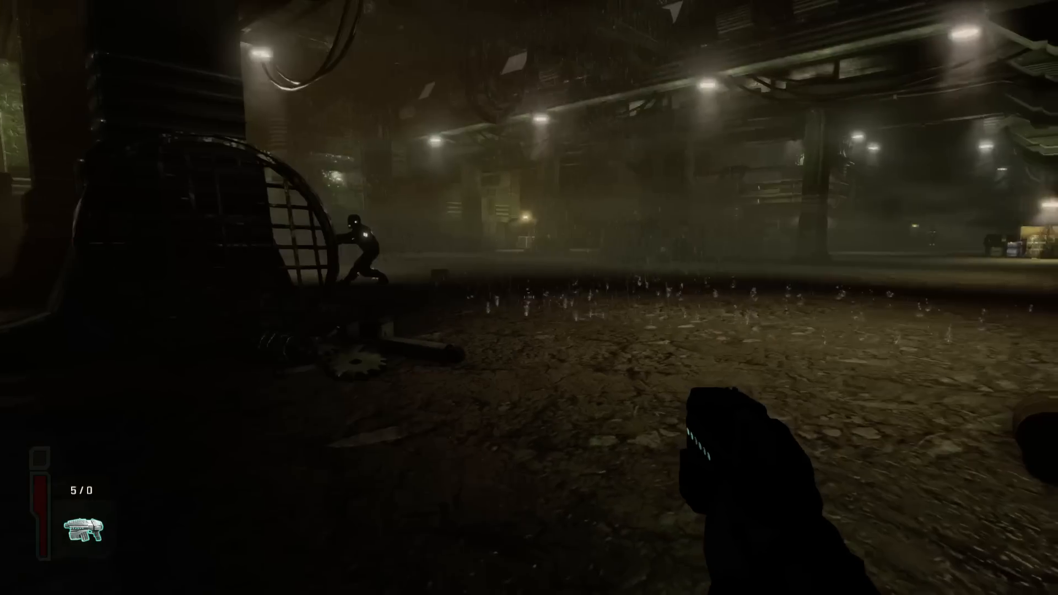
pyautogui.moveTo(529, 298)
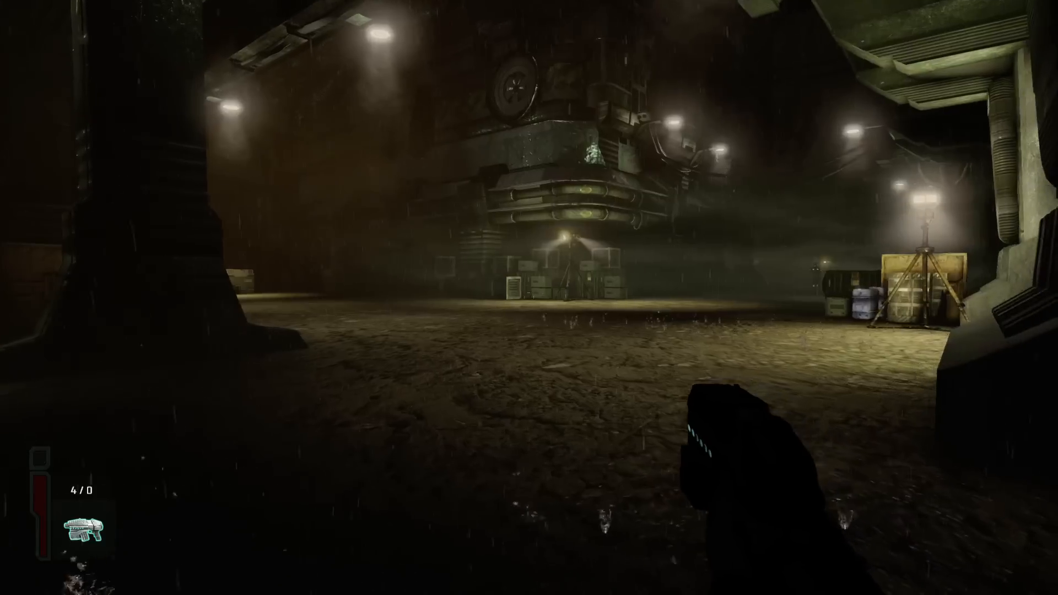
# Show the Surface Colony Quarters map with the outskirts tunnel
pyautogui.press('m')
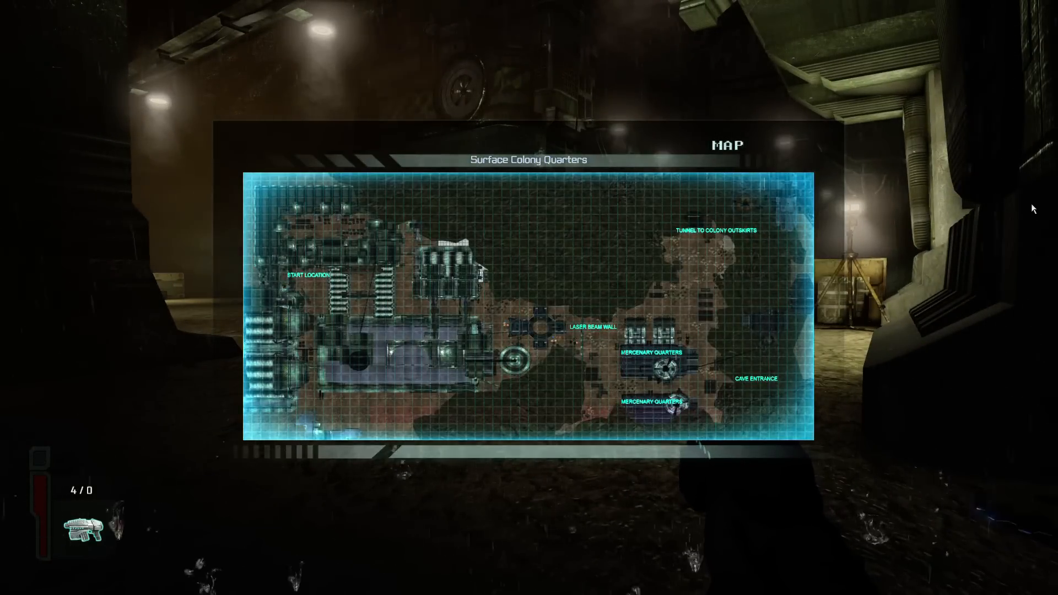
pyautogui.moveTo(410, 318)
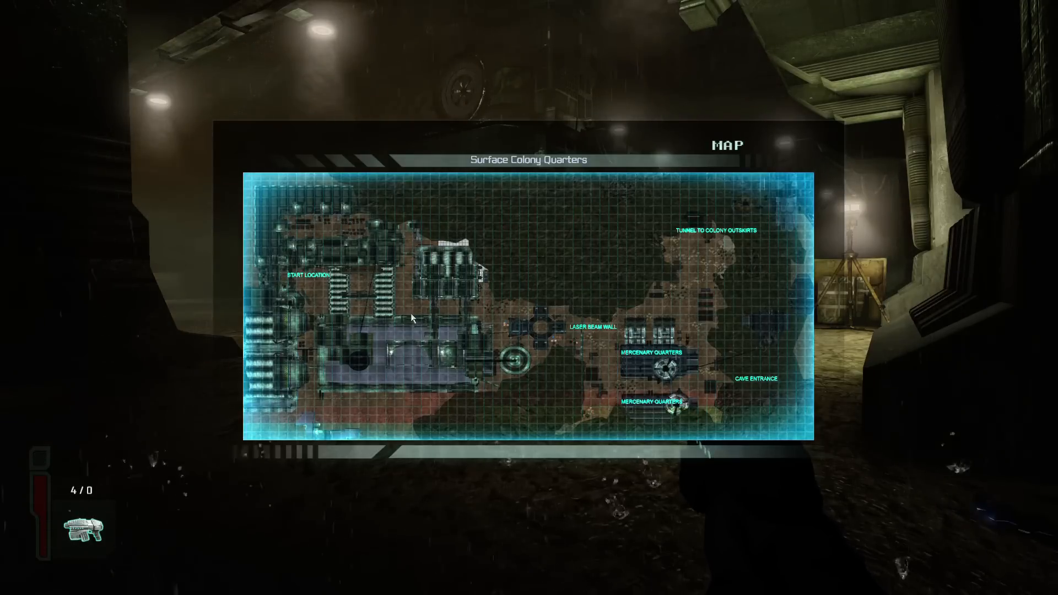
# Close the map and head toward the lamp-lit boulder
pyautogui.press('escape')
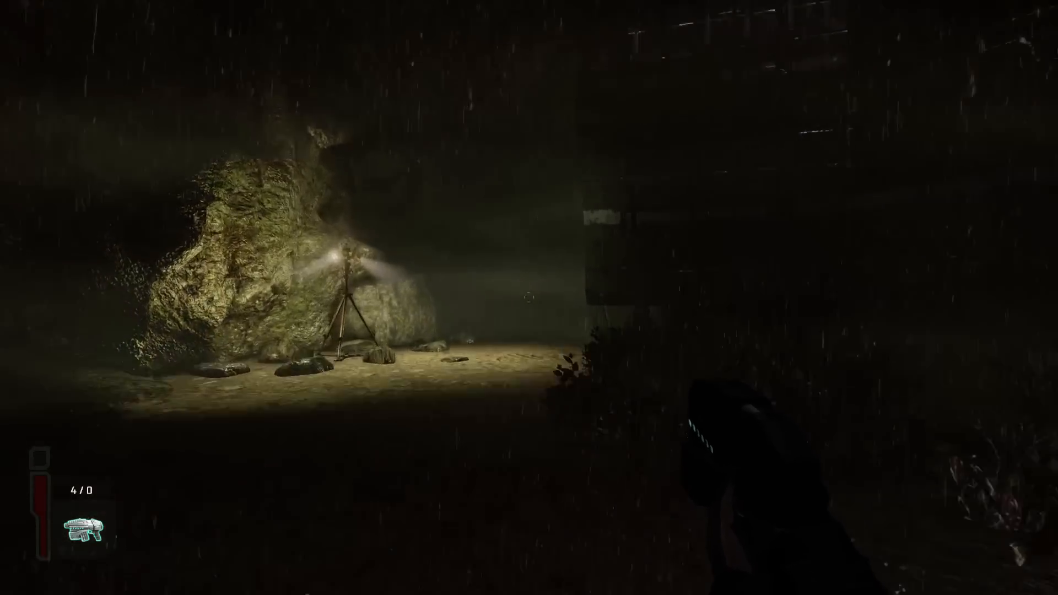
pyautogui.moveTo(529, 298)
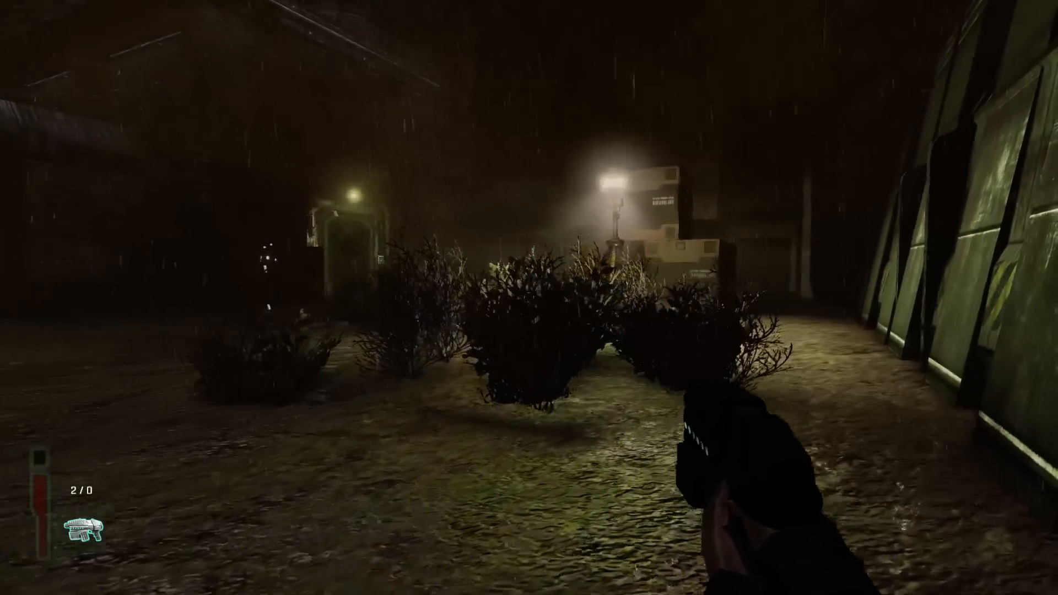
pyautogui.moveTo(530, 298)
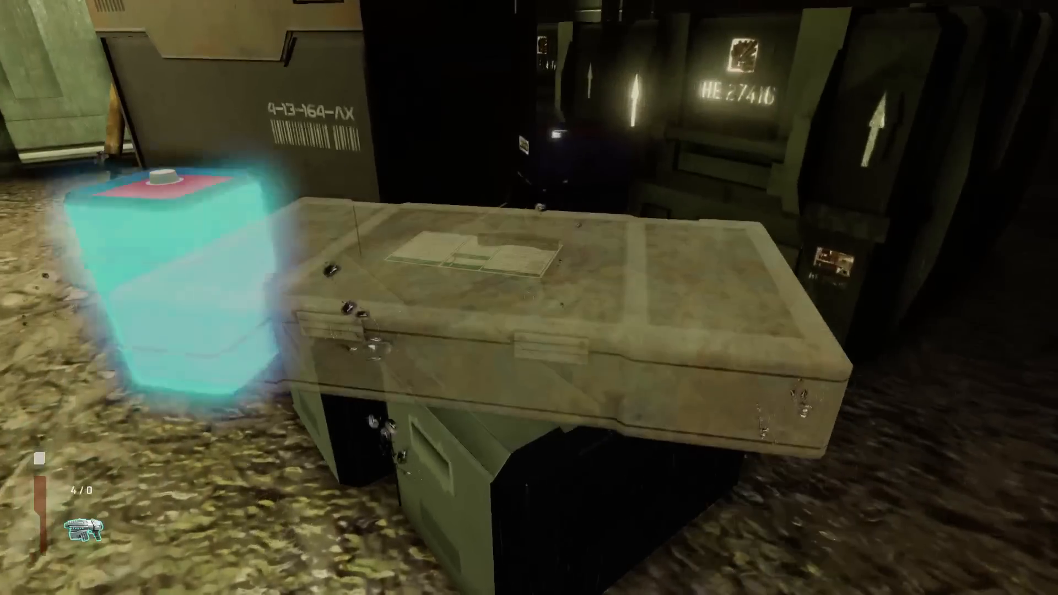
pyautogui.moveTo(530, 298)
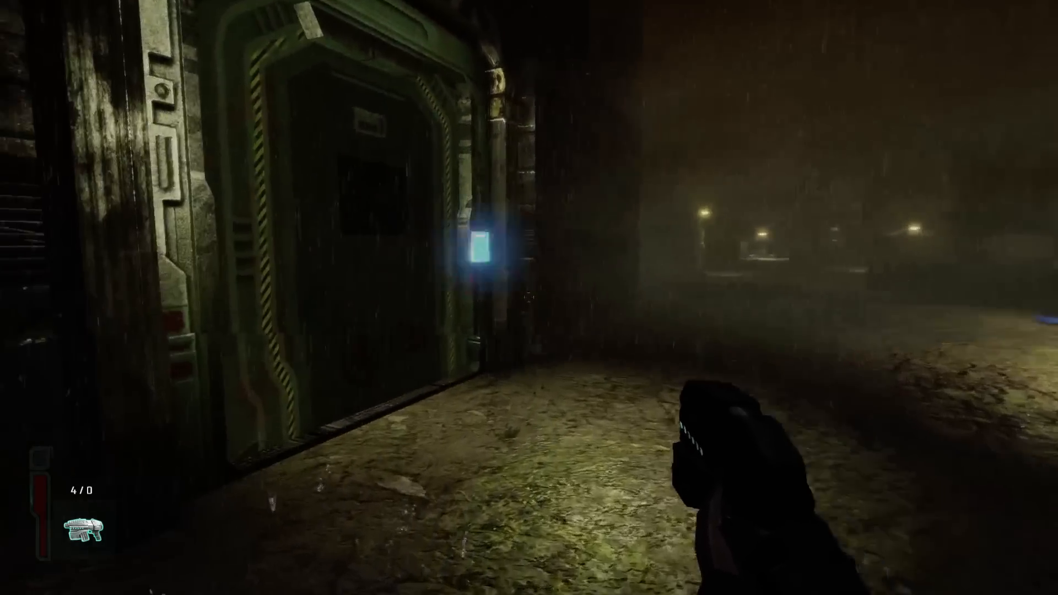
pyautogui.moveTo(529, 298)
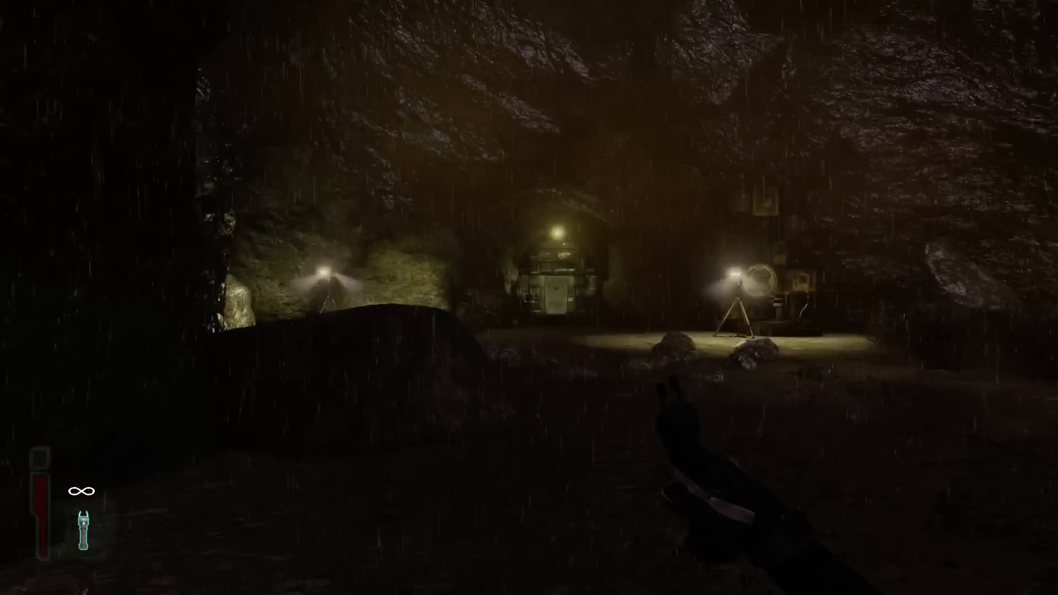
pyautogui.moveTo(529, 298)
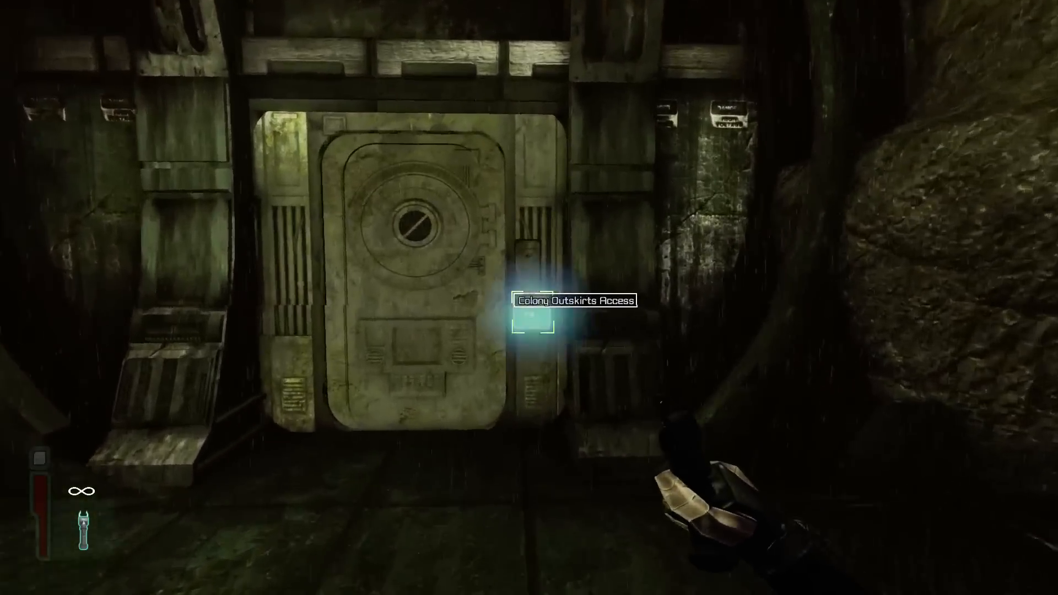
# Open the Colony Outskirts Access door and step through to the pipes
pyautogui.click(540, 304)
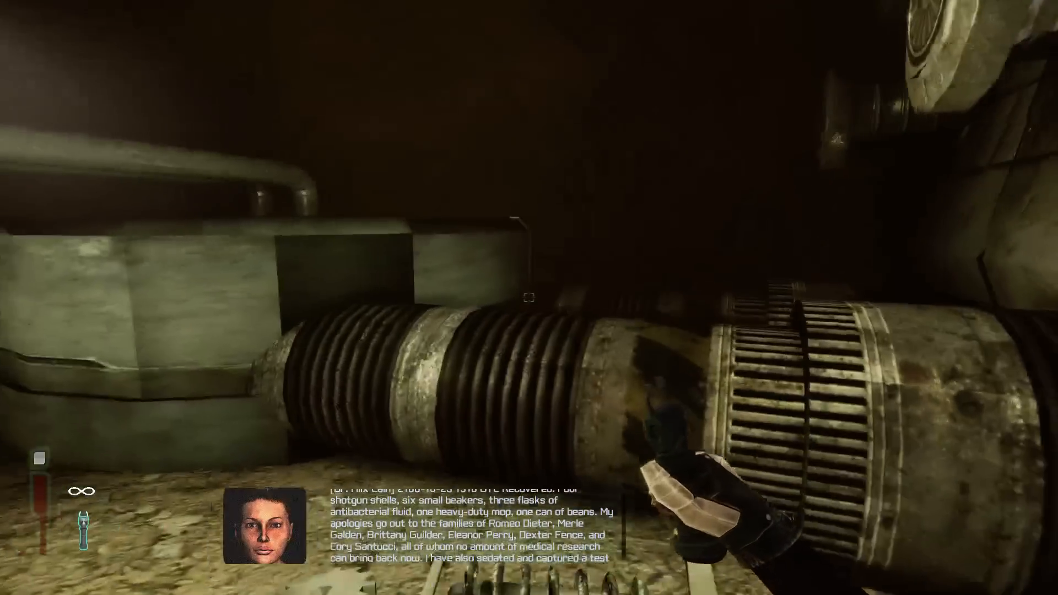
pyautogui.moveTo(530, 297)
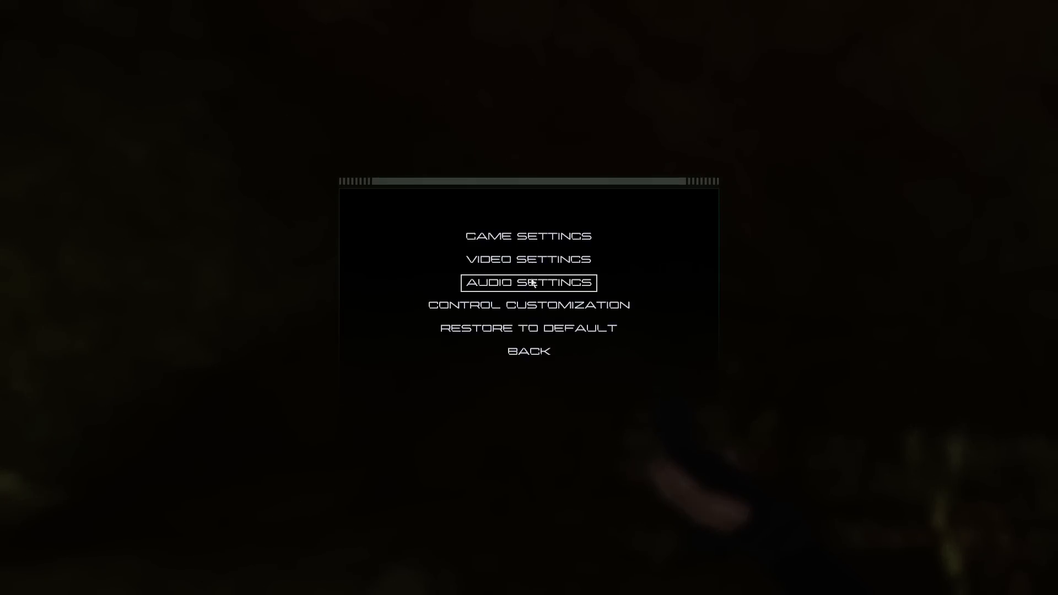
# In Audio Settings, increase SFX Volume to 8, leaving ambient and music at 5
pyautogui.click(529, 283)
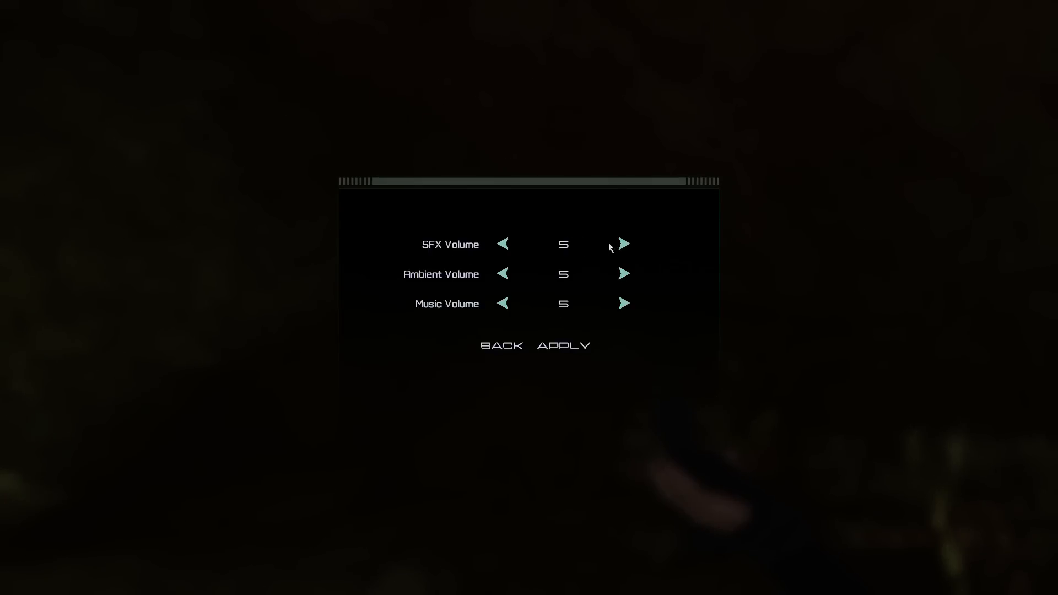
pyautogui.click(622, 244)
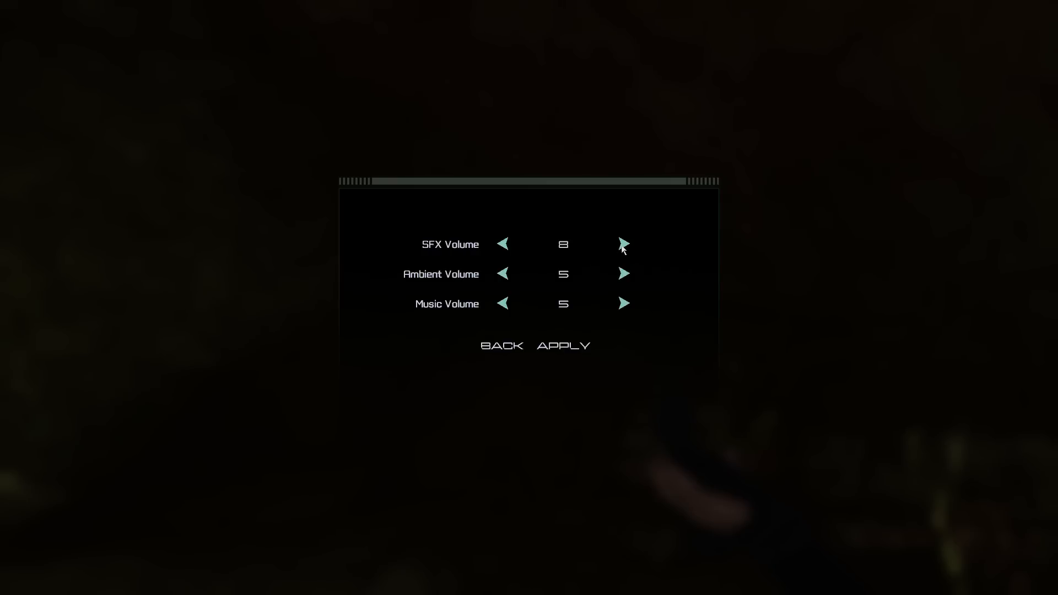
pyautogui.moveTo(517, 262)
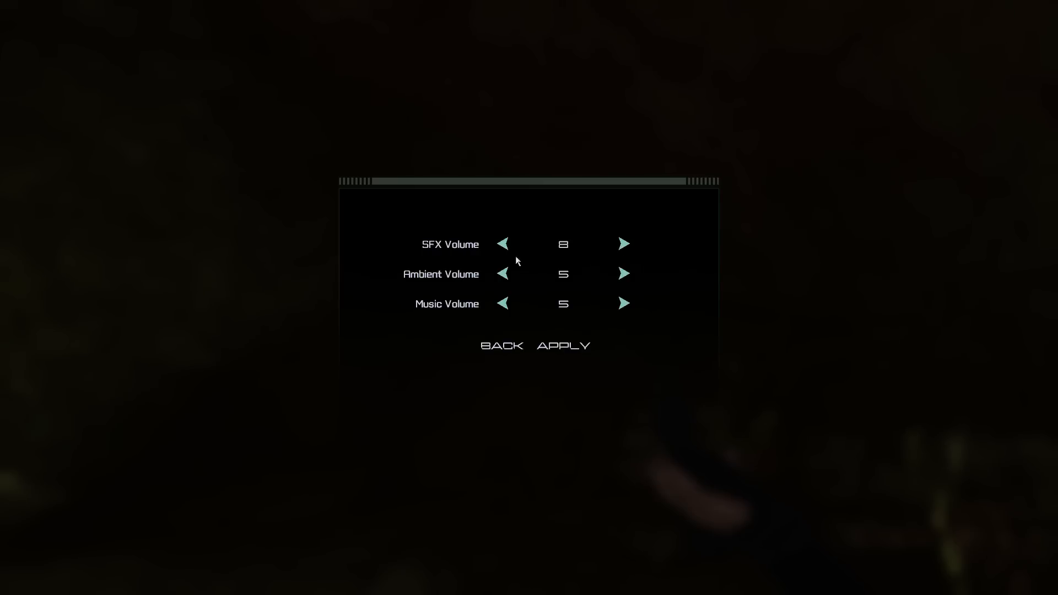